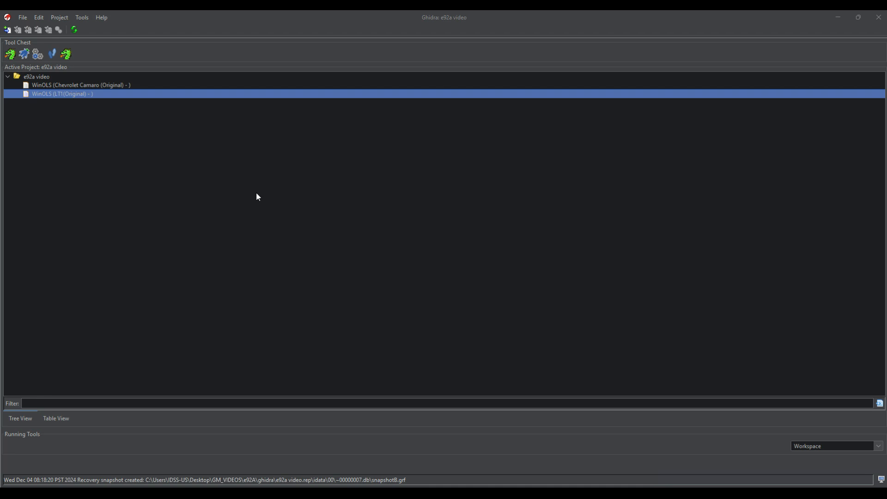
mouse_move(340, 194)
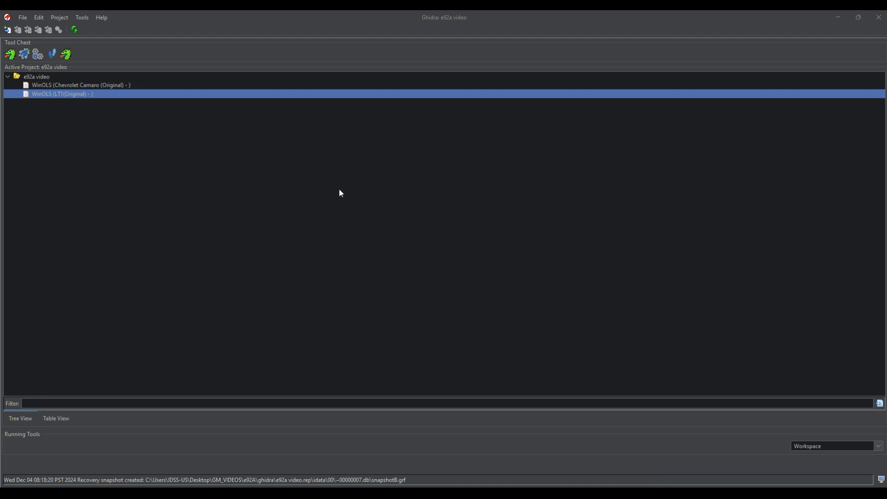
mouse_move(228, 300)
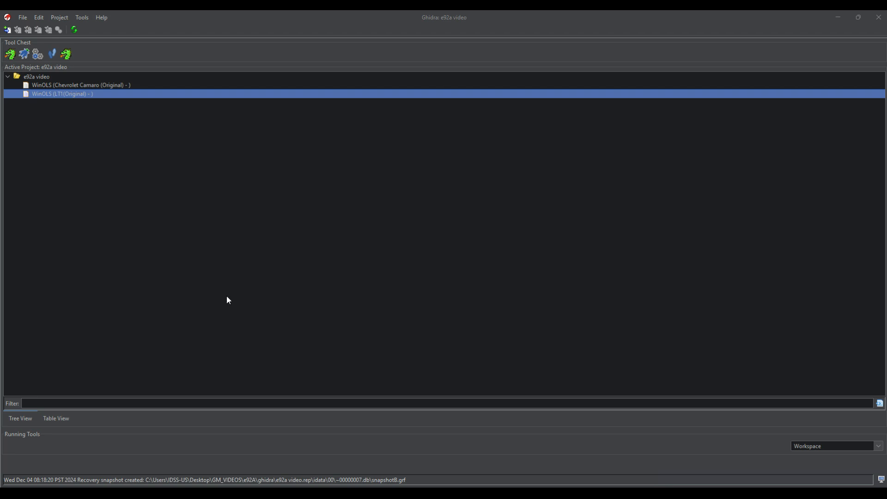
mouse_move(224, 297)
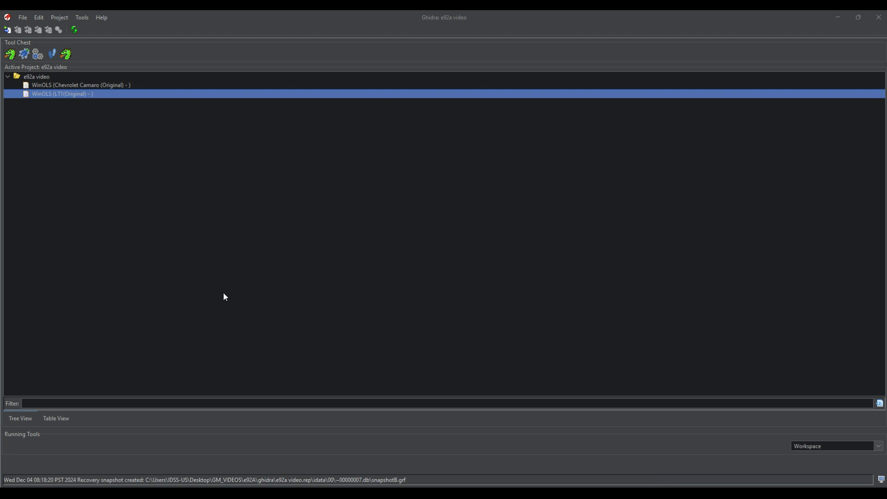
mouse_move(199, 283)
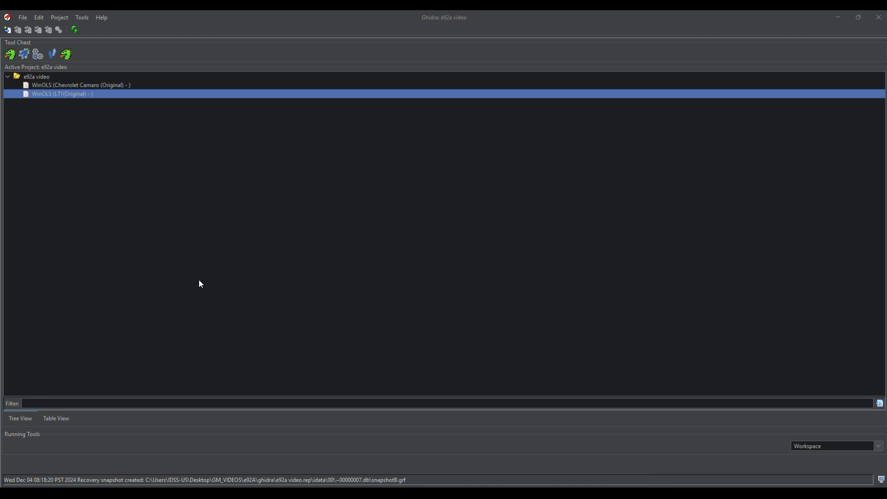
mouse_move(658, 342)
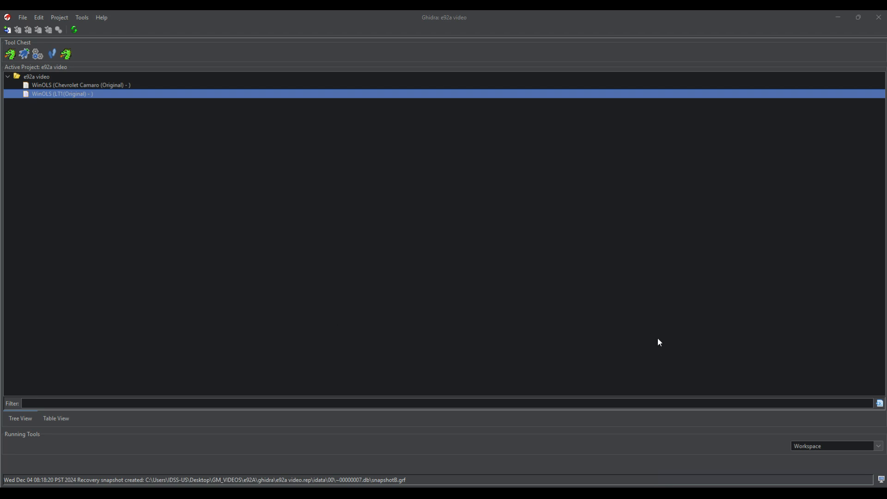
mouse_move(178, 358)
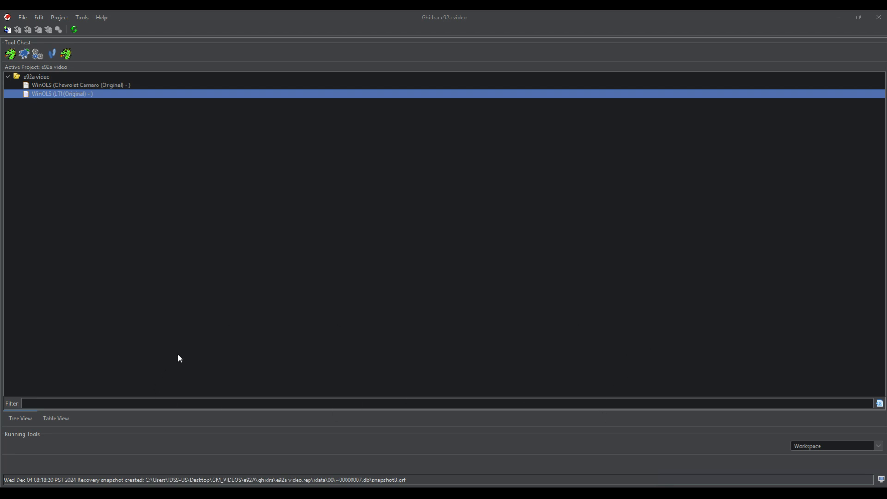
mouse_move(252, 266)
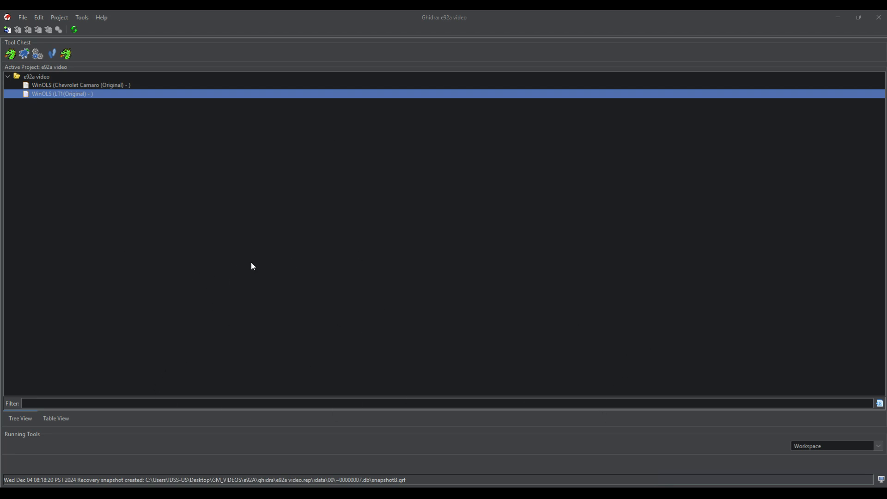
mouse_move(456, 318)
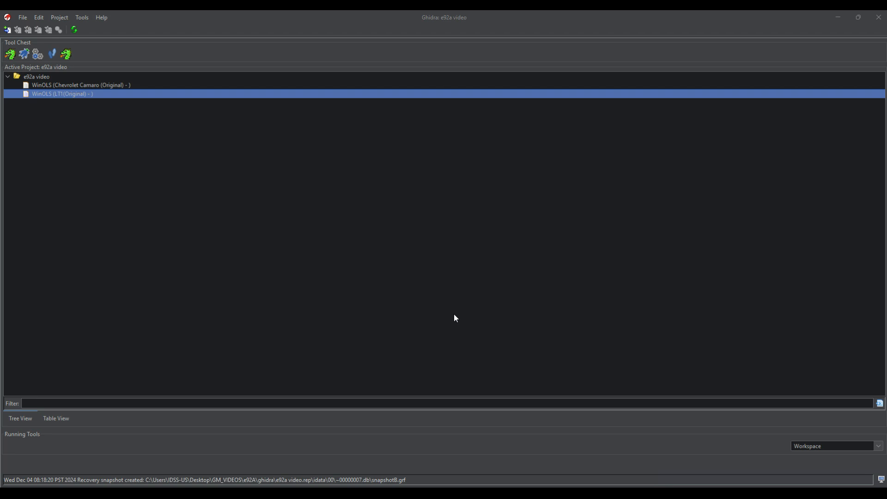
mouse_move(432, 287)
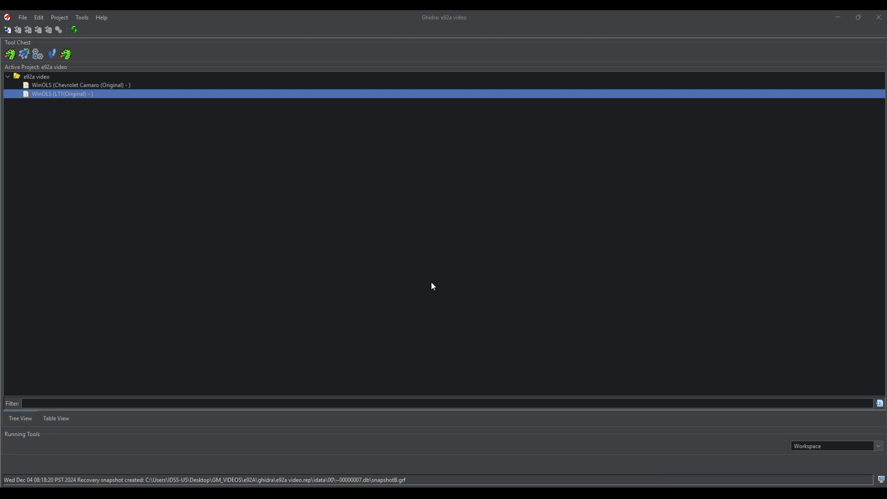
mouse_move(674, 358)
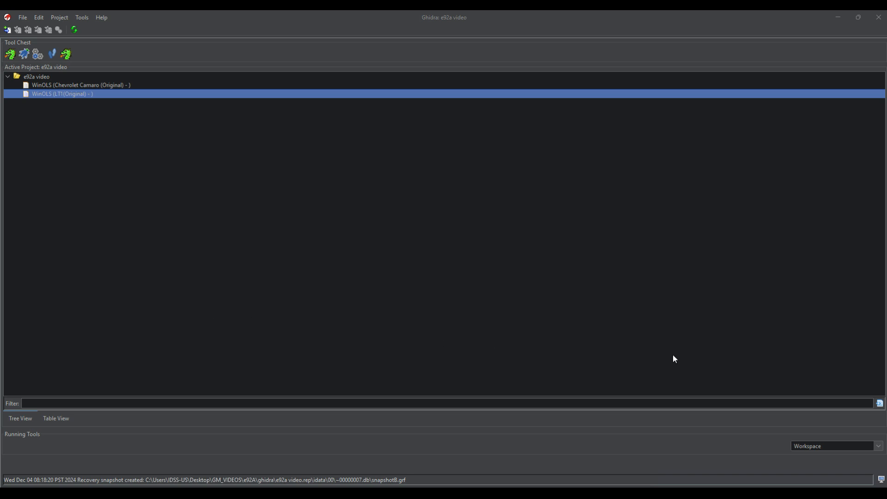
mouse_move(859, 460)
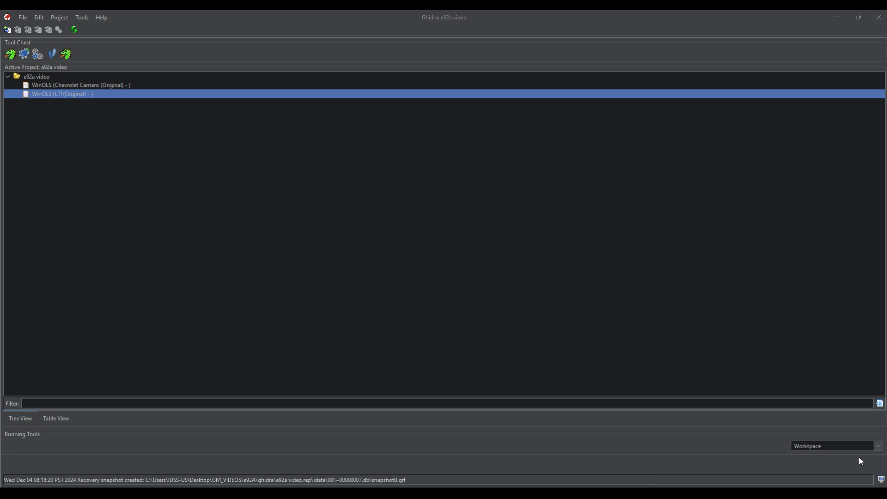
Import the LT1 binary as PowerISA-VLE-64-32addr big endian with block name ROM.
click(22, 17)
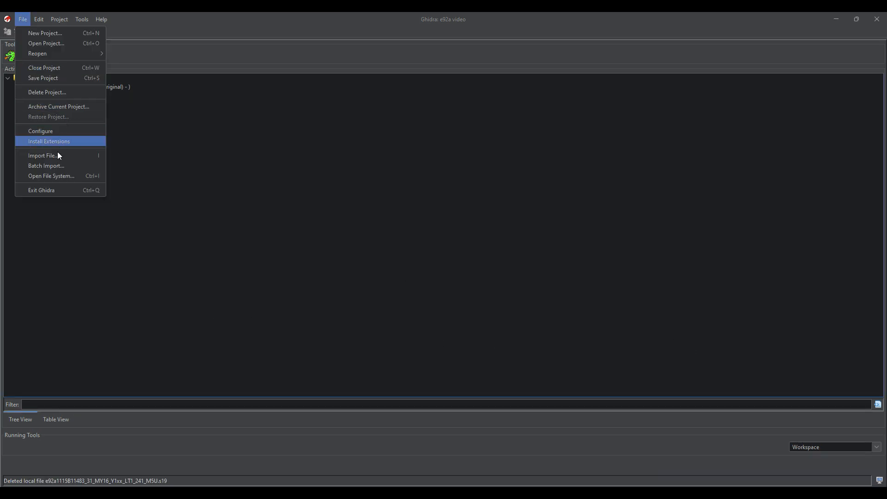
click(42, 155)
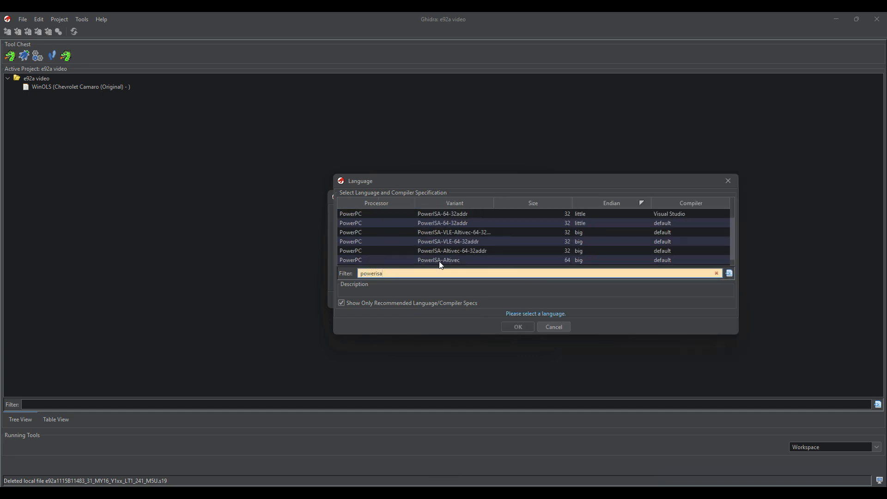
click(447, 241)
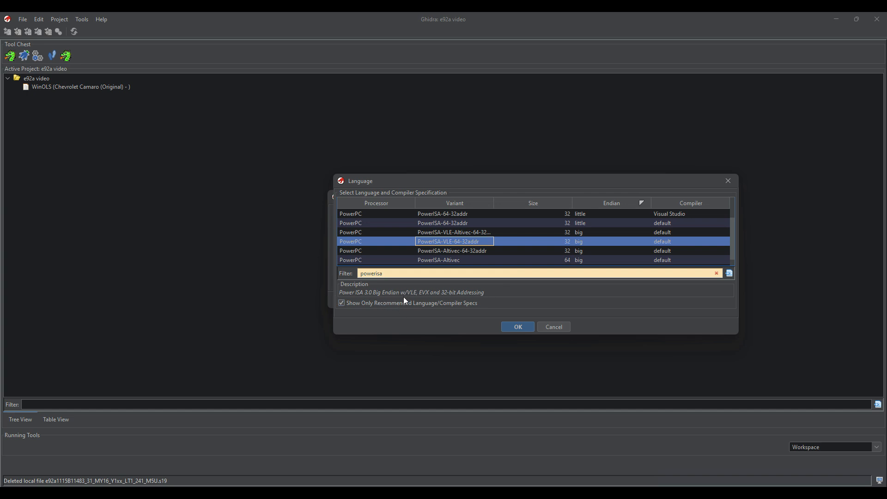
mouse_move(522, 323)
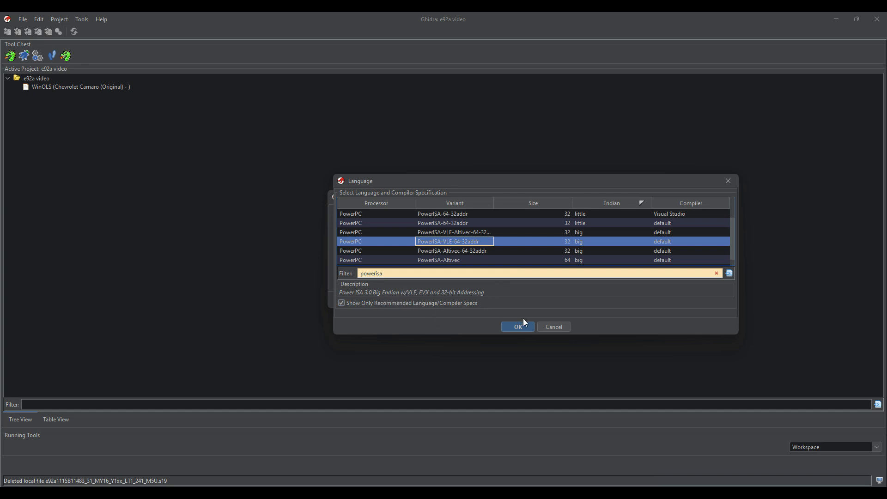
click(516, 327)
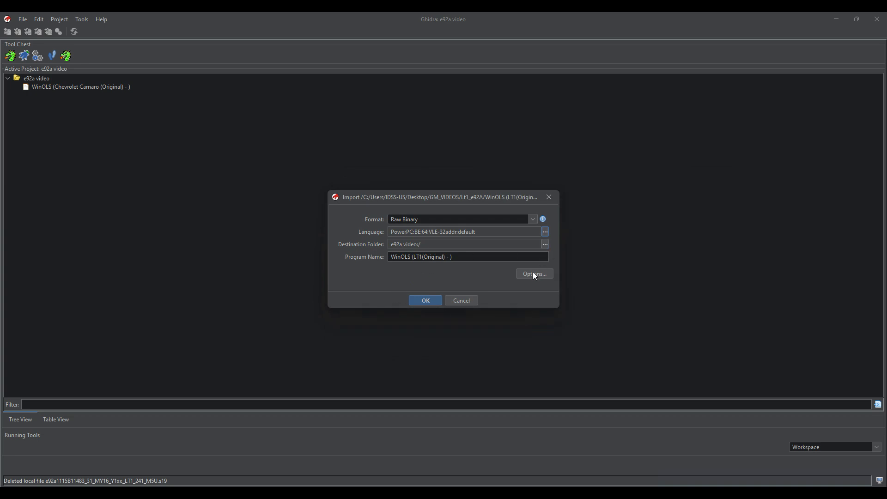
click(533, 274)
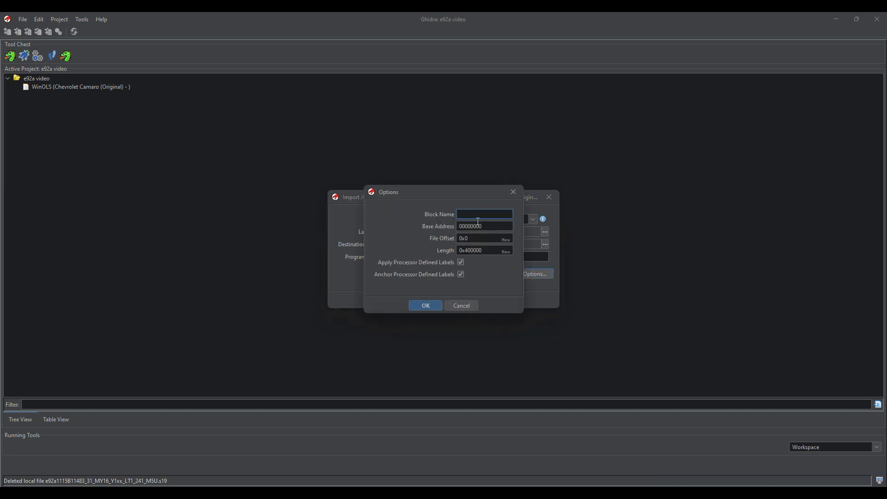
text(ROM)
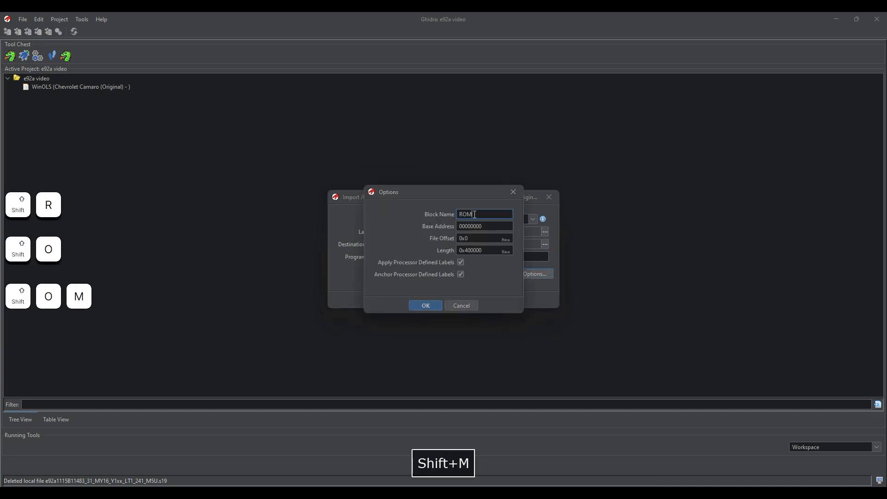
click(425, 306)
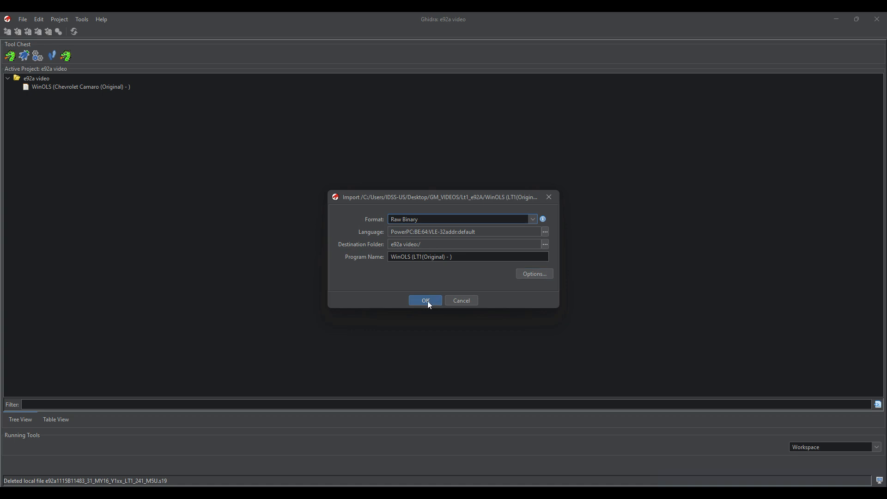
click(425, 300)
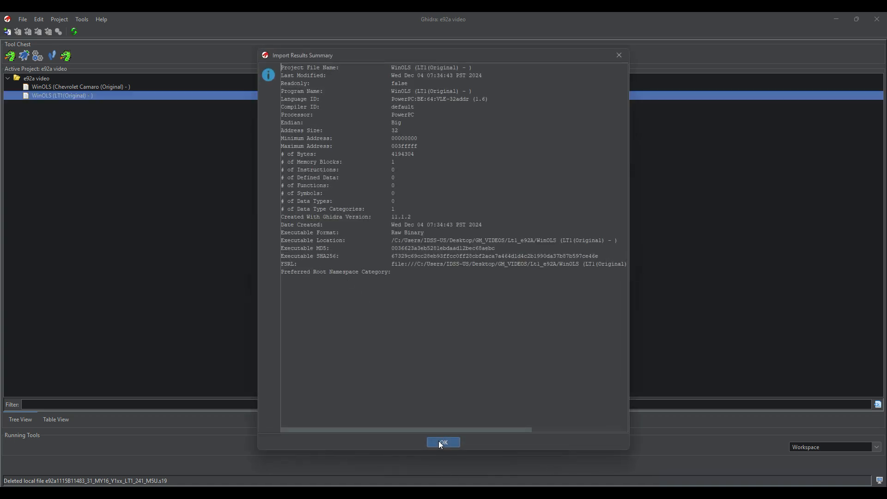
Dismiss the import summary and open the LT1 program in the CodeBrowser.
click(443, 442)
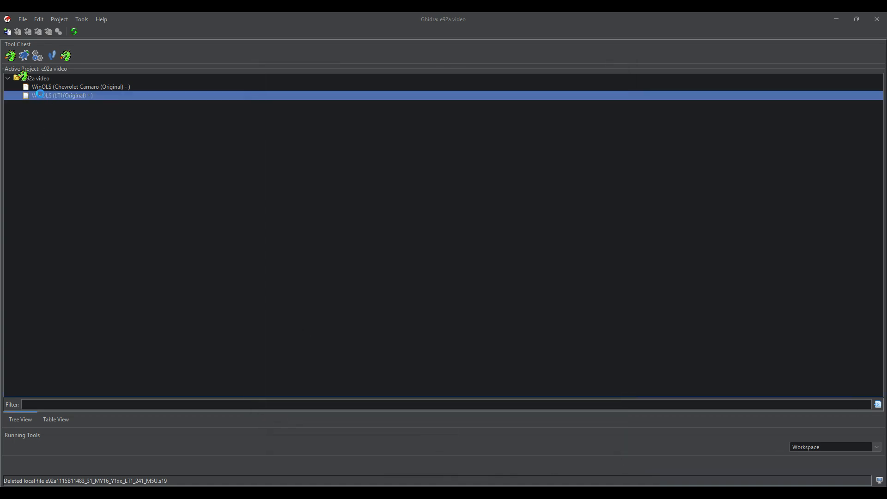
double_click(62, 95)
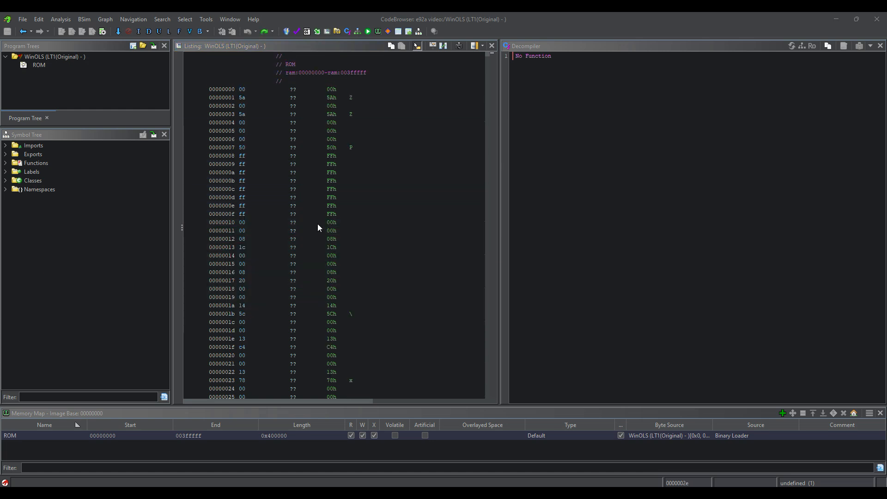
Scroll the analyzed listing and inspect the branch instruction at address 00000050.
scroll(down, 3)
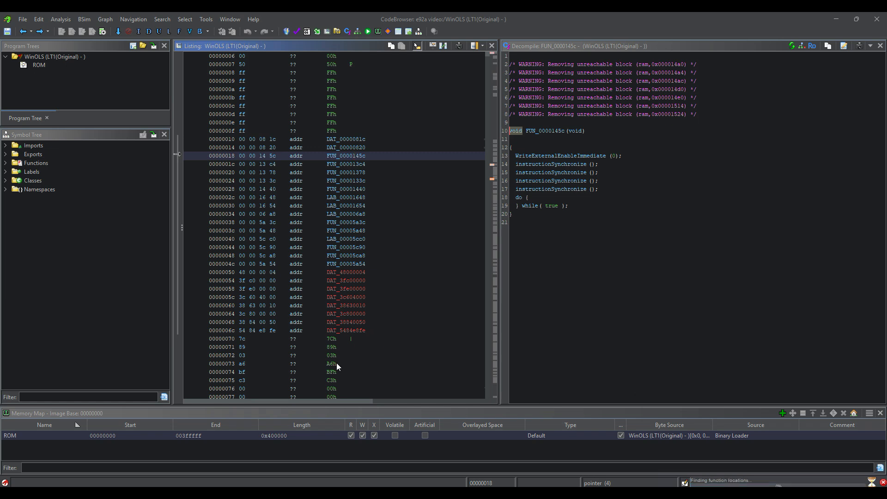
mouse_move(280, 167)
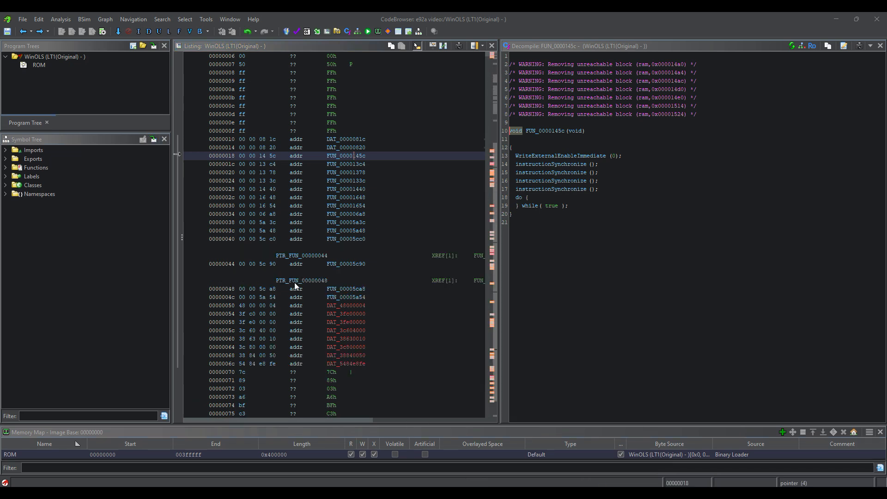
mouse_move(308, 311)
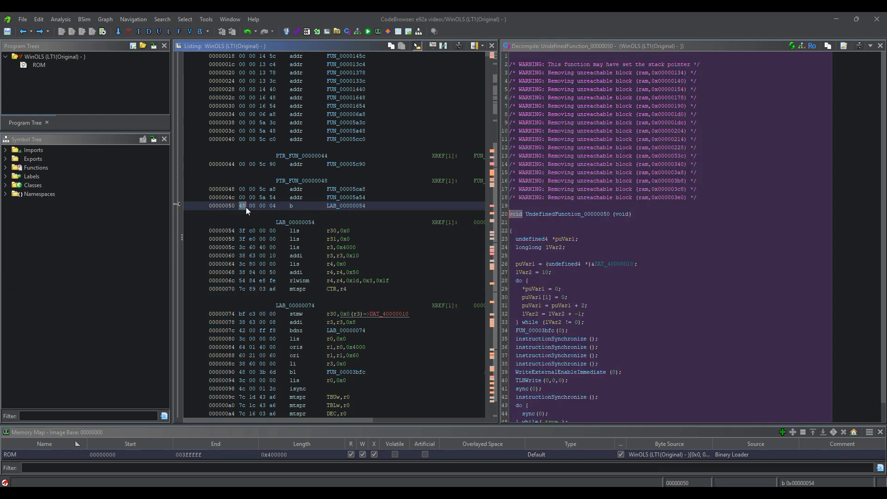
mouse_move(290, 206)
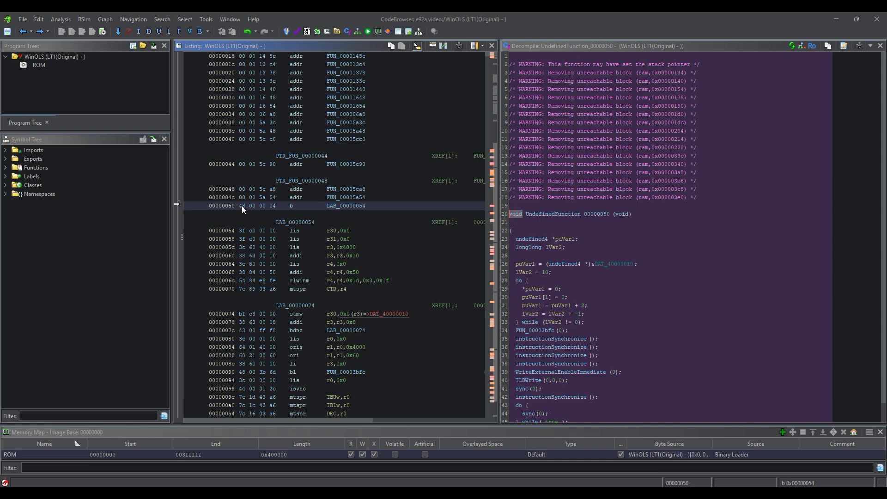
click(244, 205)
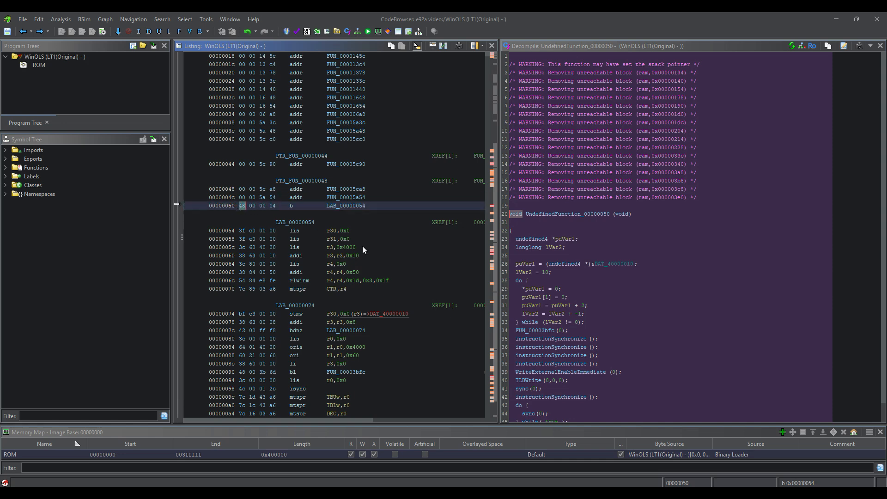
mouse_move(356, 206)
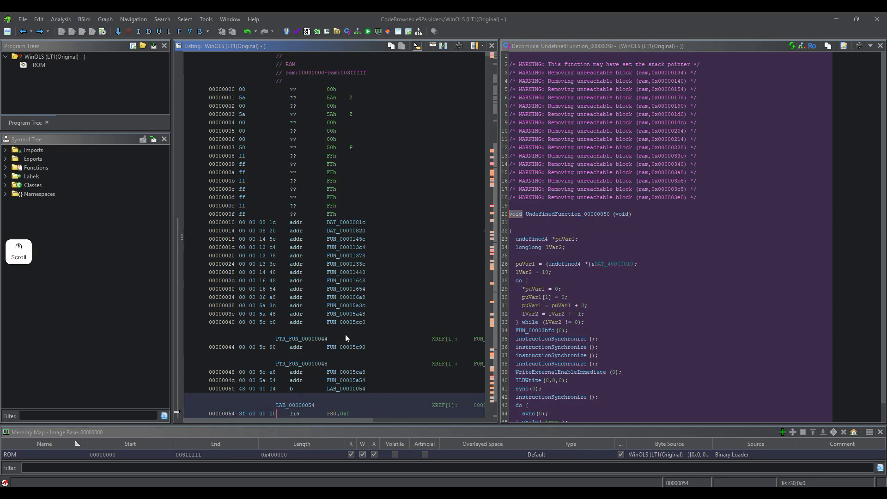
Maximize WinOLS and view map 6678A's bytes in the hexdump.
scroll(down, 3)
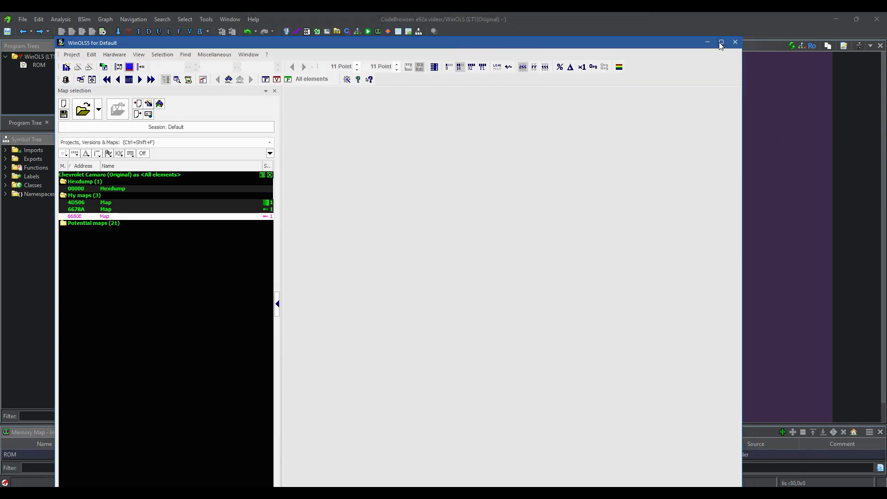
click(721, 42)
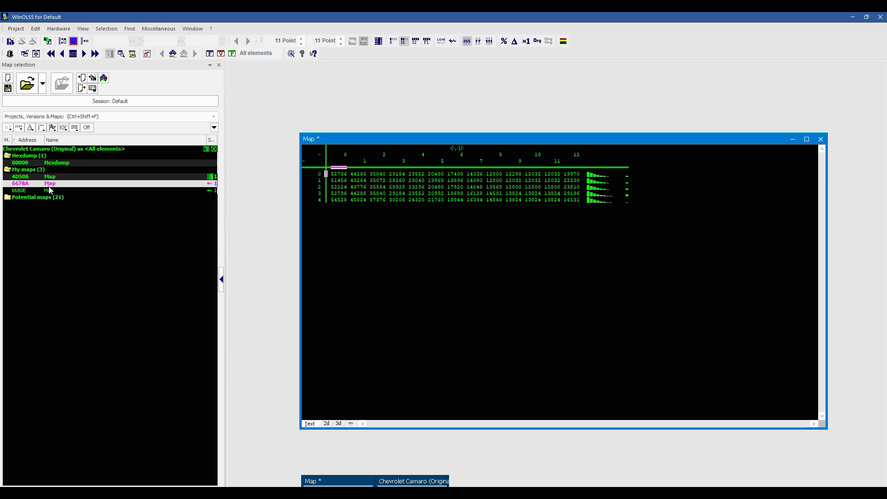
right_click(50, 184)
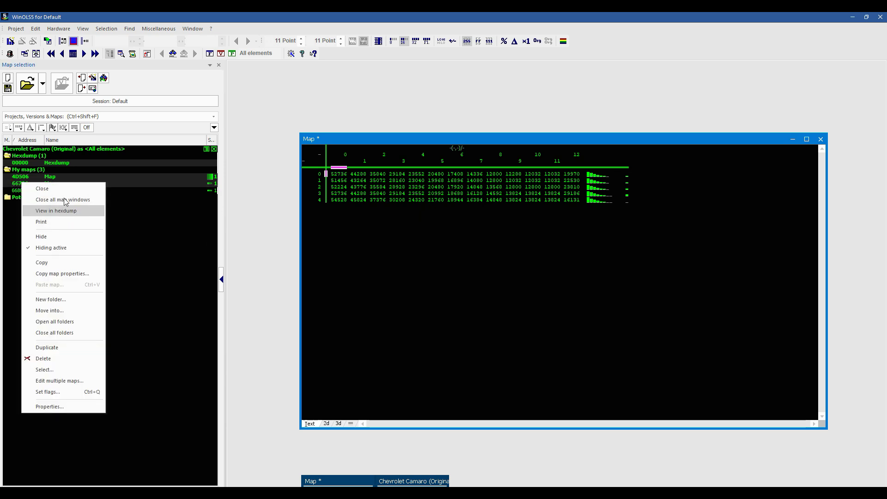
click(56, 211)
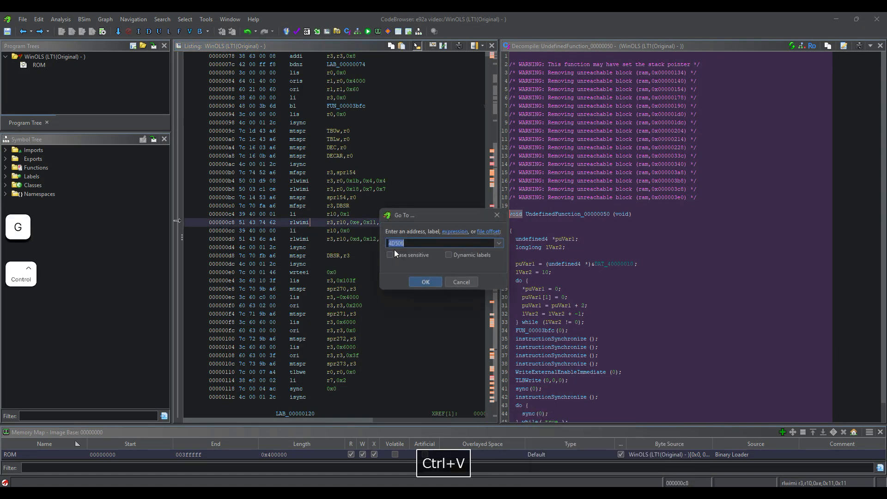
Jump to 6678A and select DAT_00066788 to compare with the WinOLS hexdump.
click(425, 282)
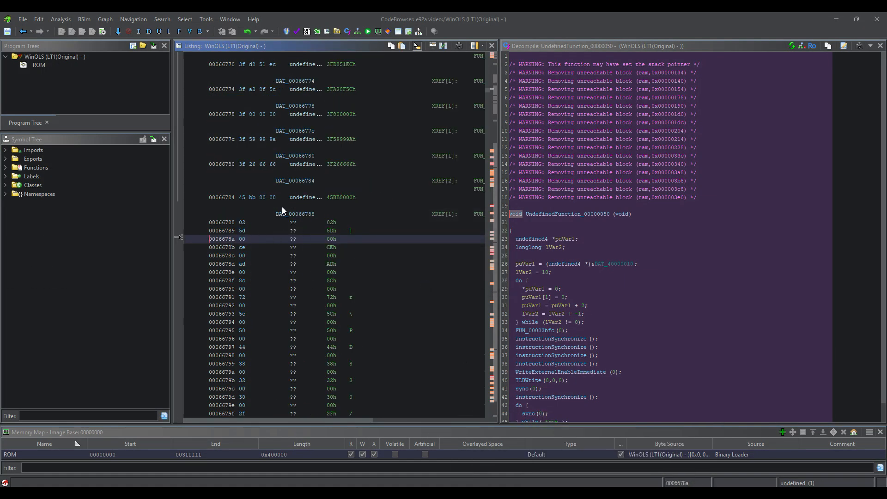
click(254, 222)
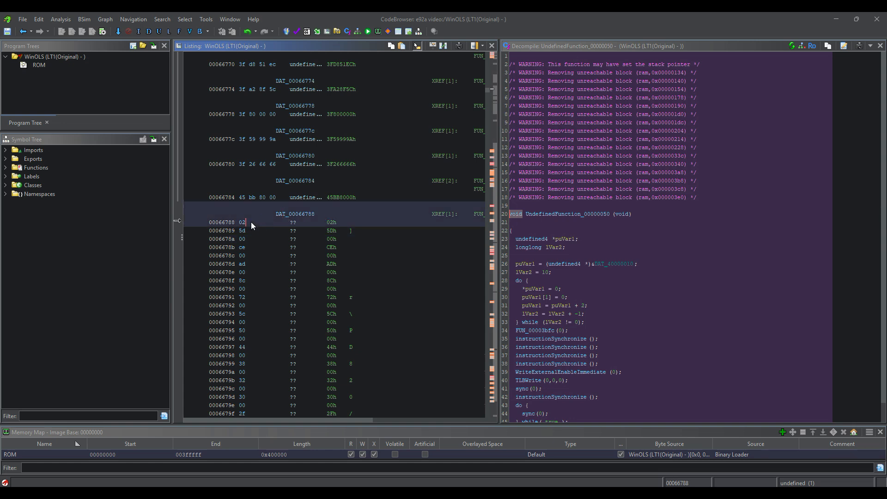
click(252, 222)
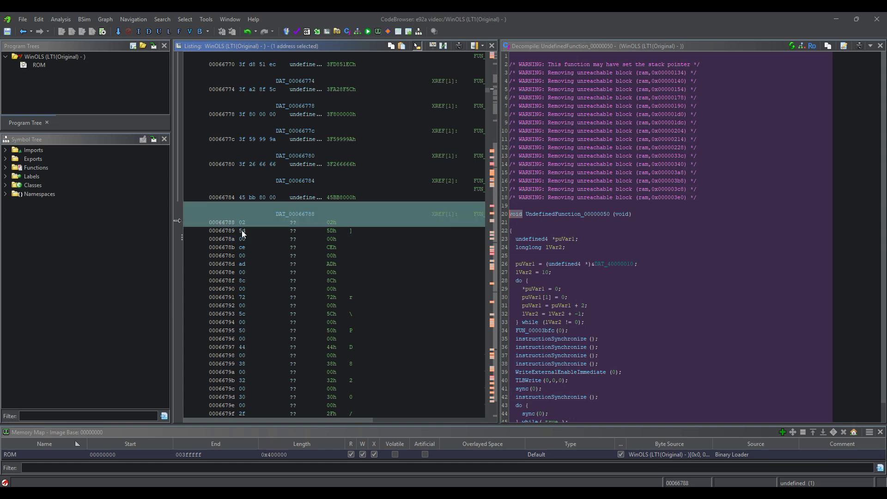
click(243, 230)
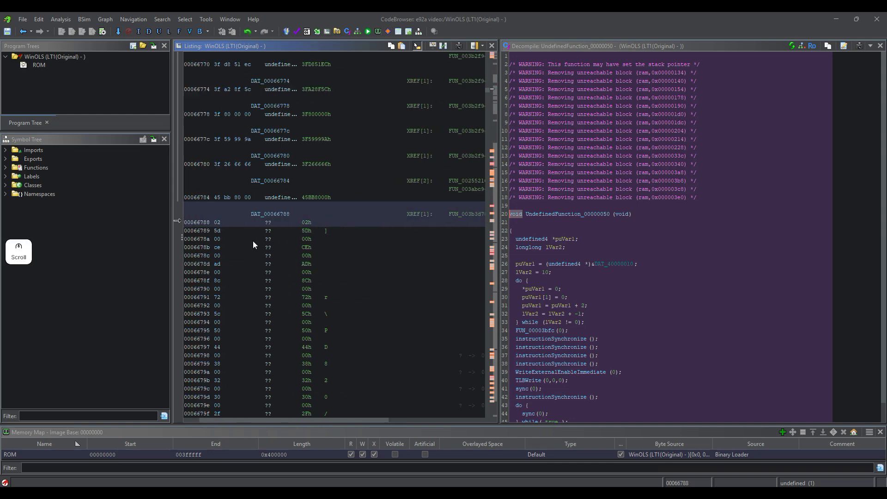
click(254, 230)
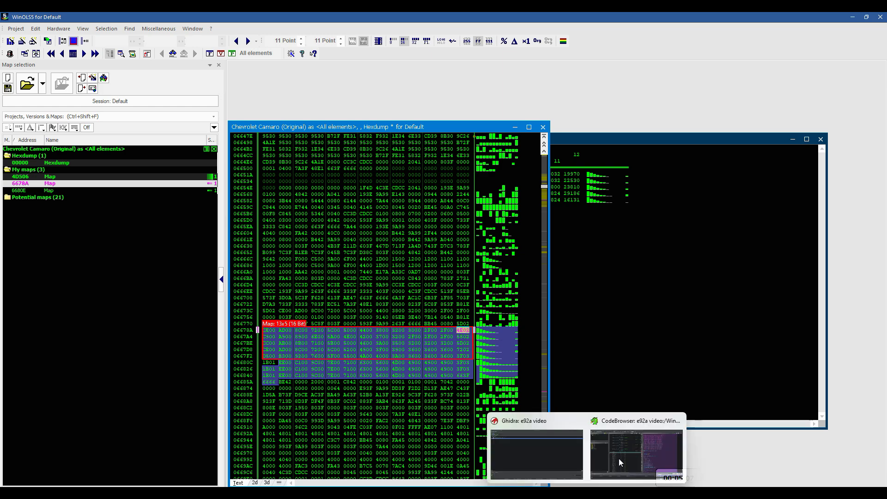
click(635, 452)
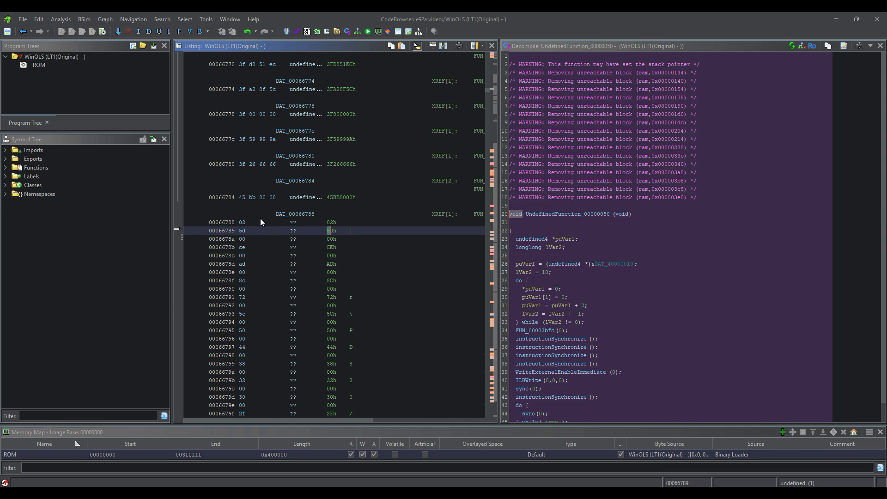
mouse_move(270, 234)
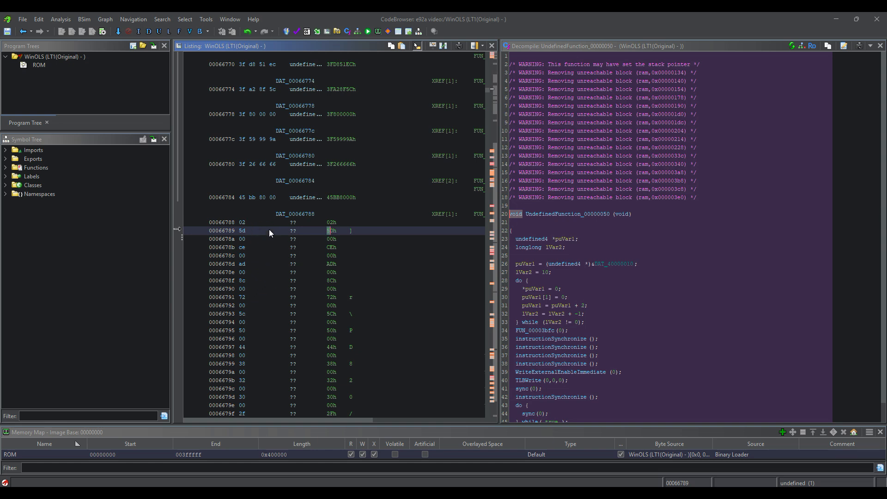
mouse_move(339, 234)
text(calc)
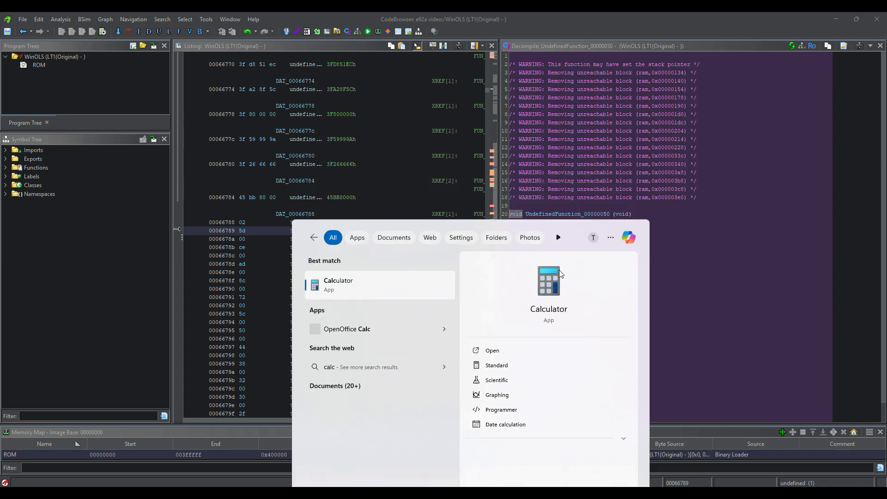
Launch Calculator in Programmer mode, then return to DAT_00066788 in the Ghidra listing.
click(500, 409)
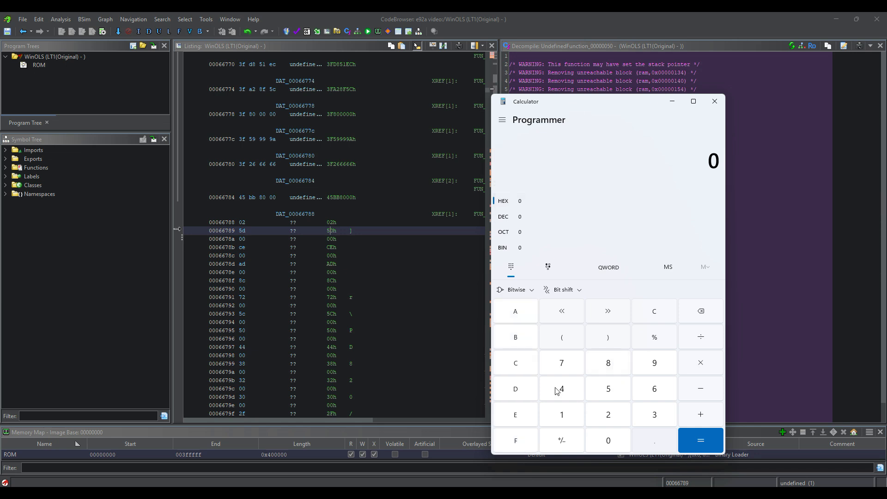
click(514, 389)
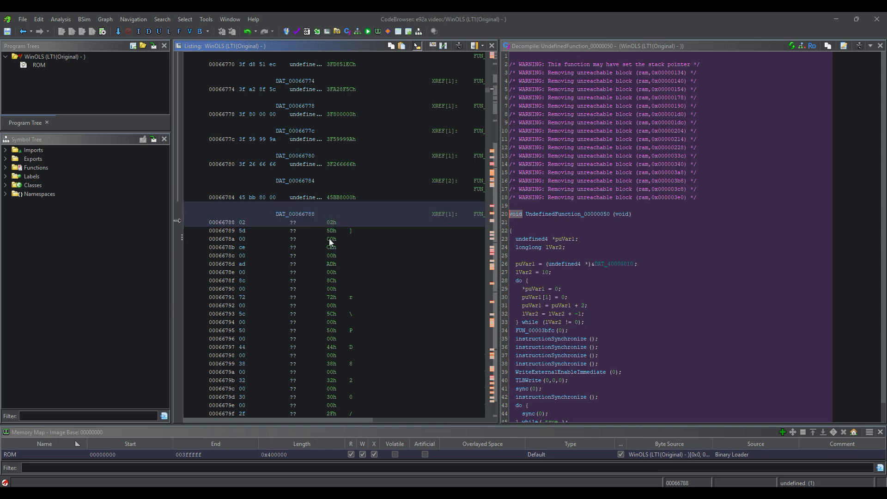
click(331, 230)
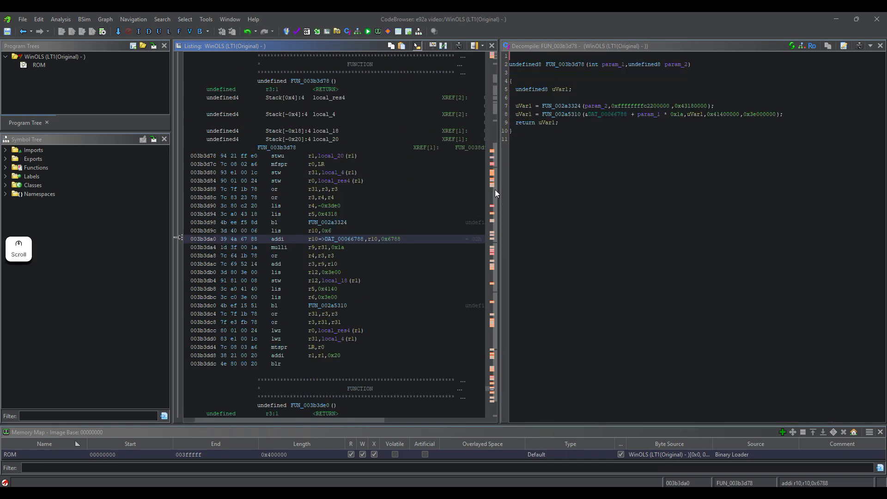
mouse_move(497, 182)
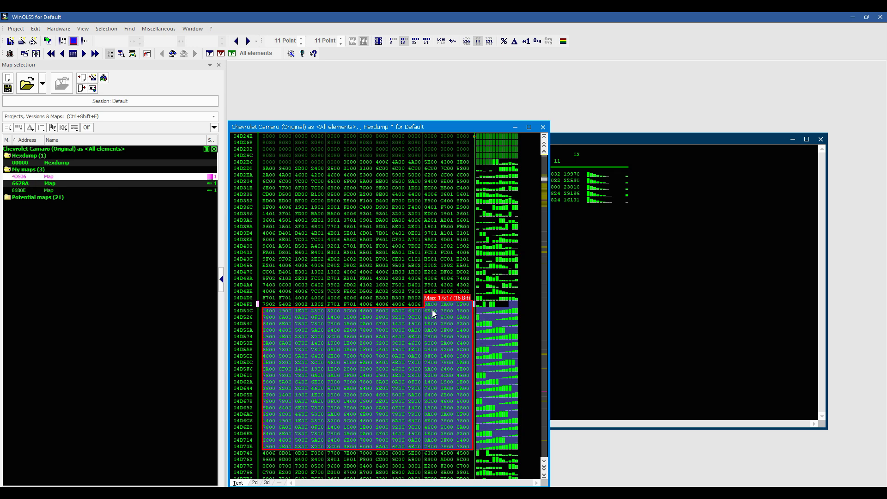
mouse_move(431, 305)
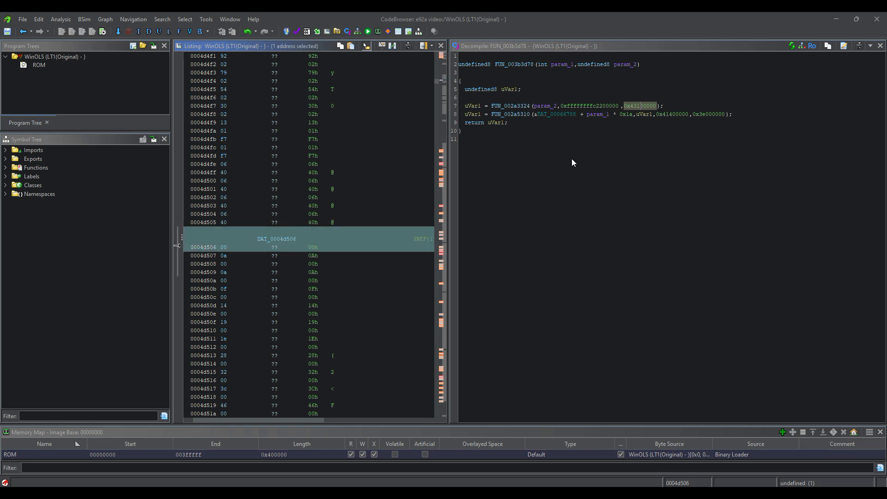
Copy DAT_0004d506, follow its reference to FUN_0026e4a4, and scroll through its r15 reads.
key(ctrl+c)
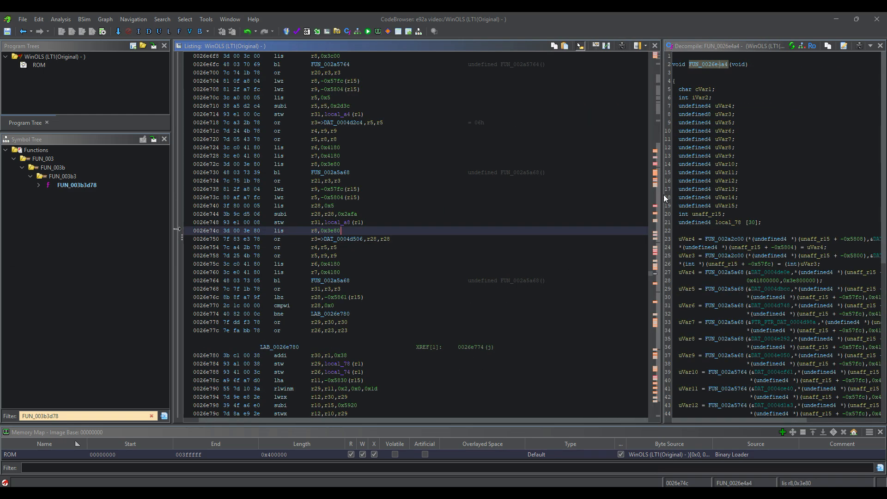
mouse_move(663, 199)
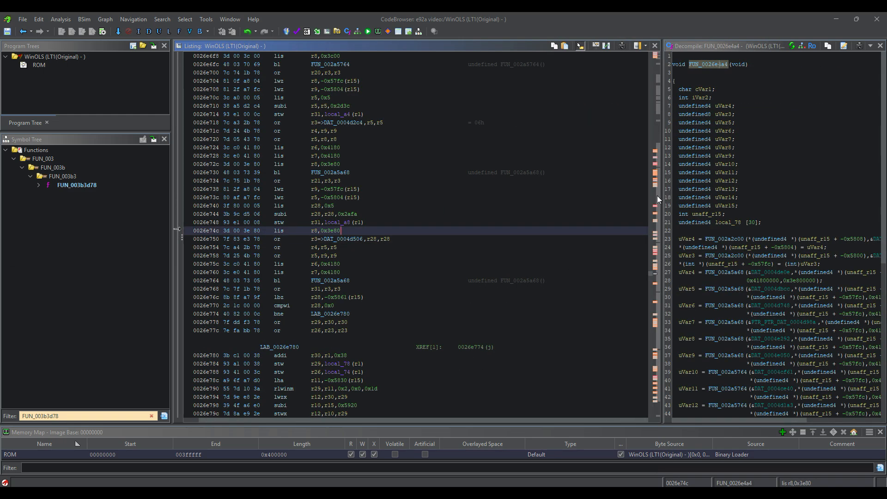
scroll(down, 3)
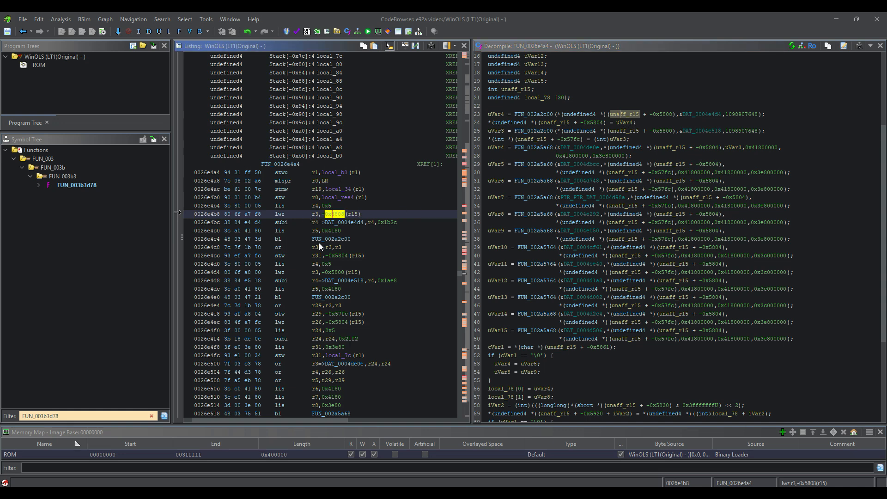
mouse_move(331, 224)
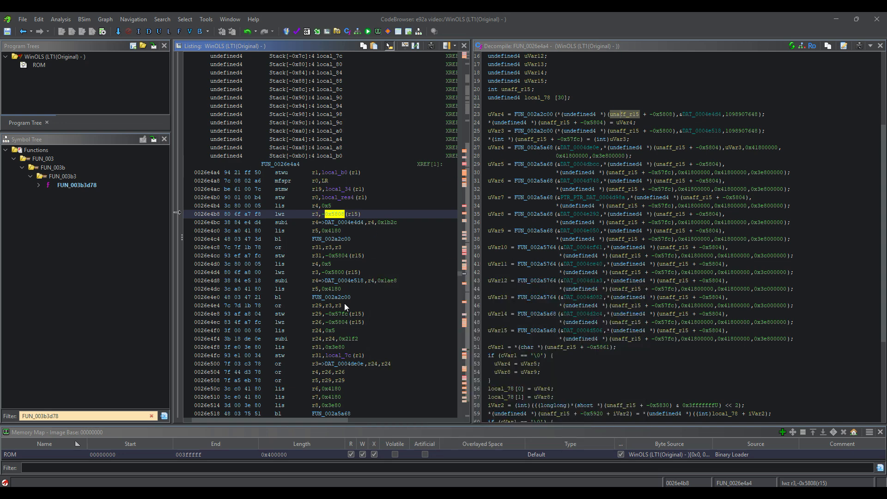
scroll(down, 3)
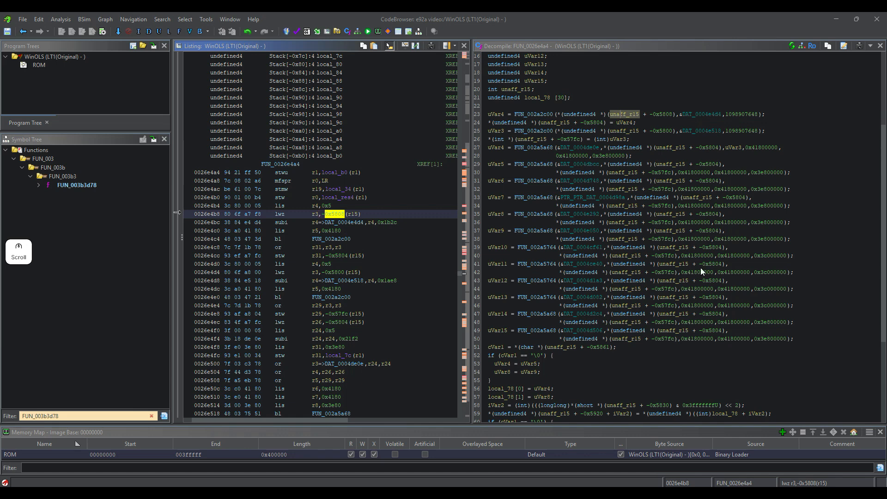
mouse_move(718, 250)
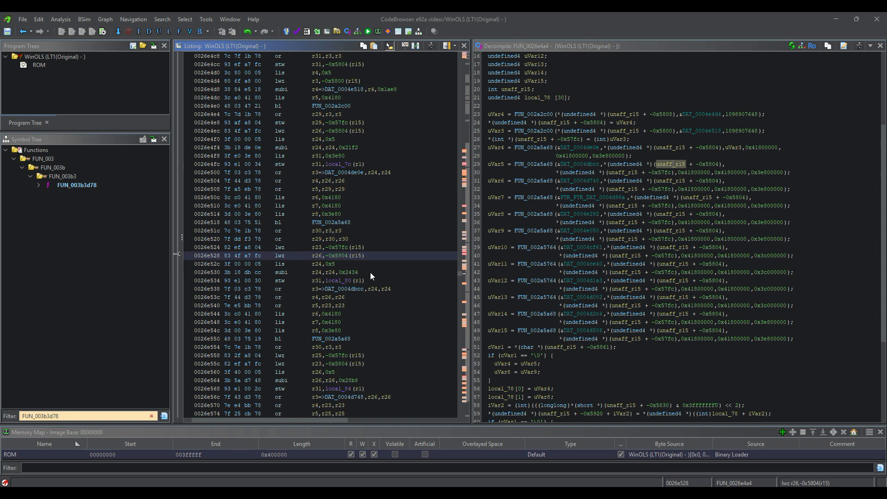
mouse_move(357, 263)
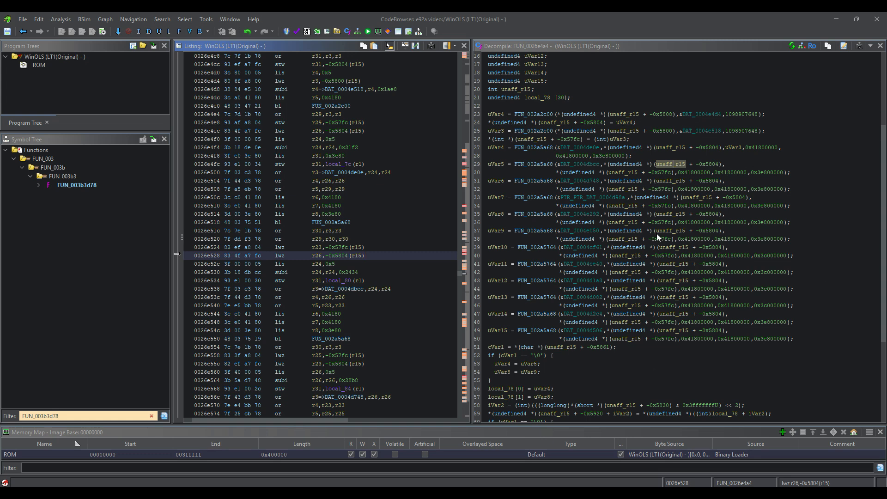
mouse_move(362, 260)
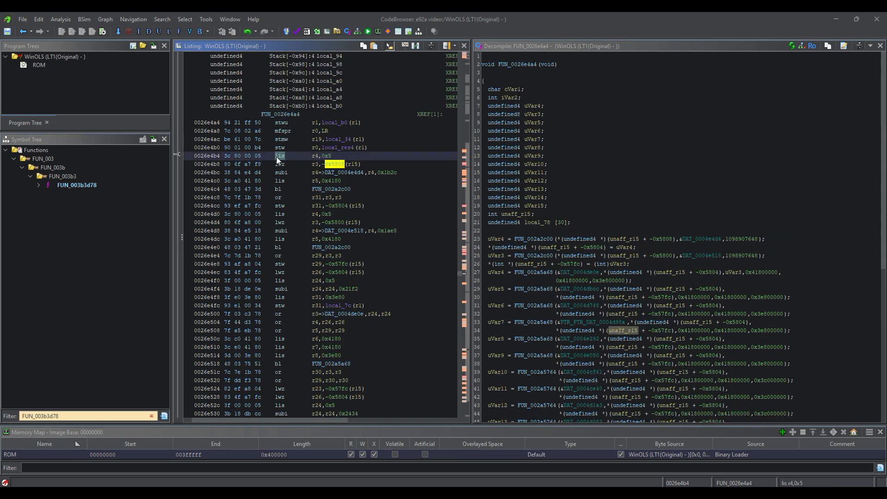
mouse_move(301, 254)
text(h*)
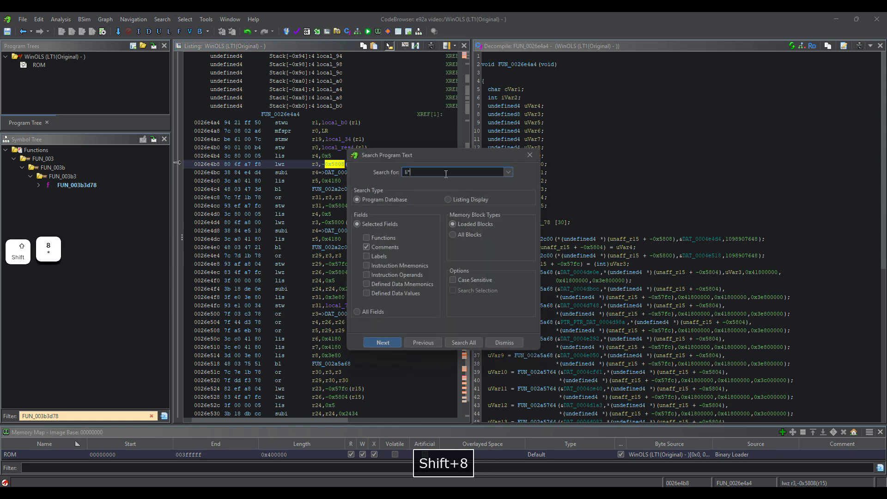
Search program text for R15, including instruction operands.
text(R15)
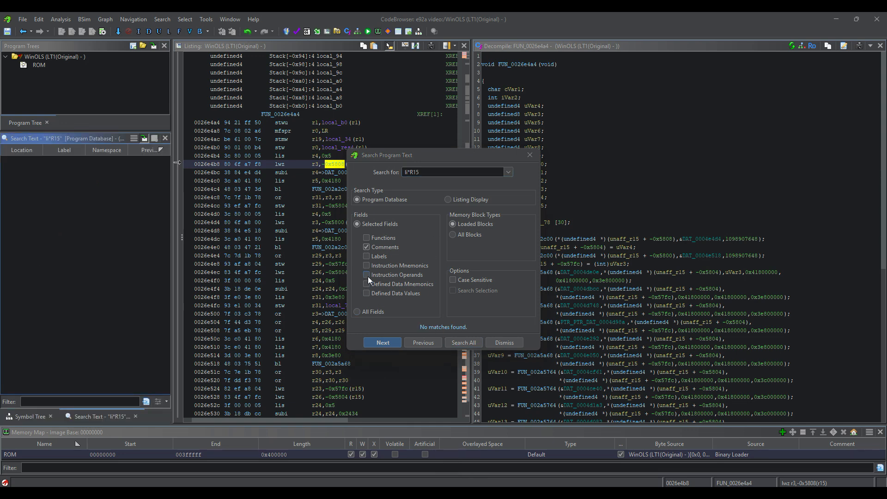
click(366, 275)
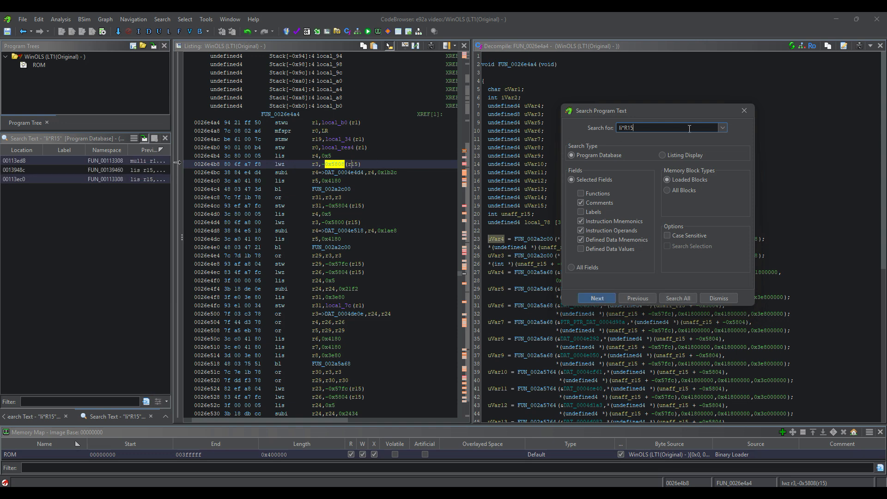
mouse_move(277, 164)
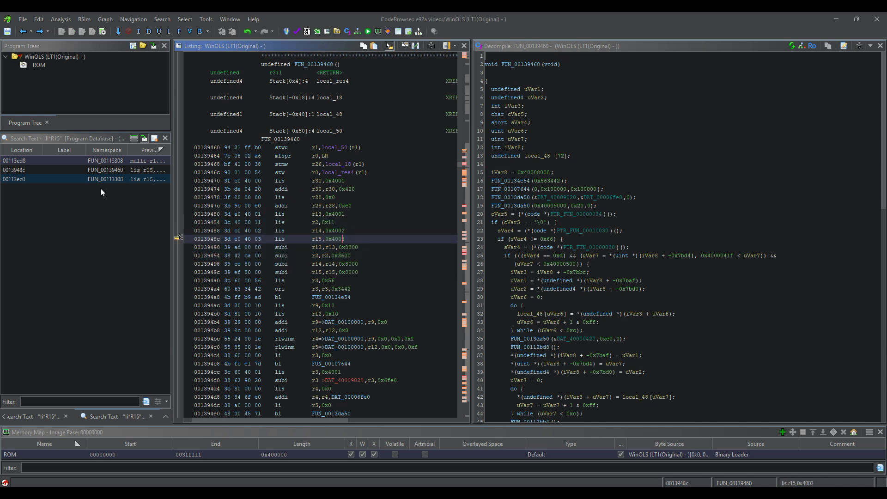
Open the 0013948c result in FUN_00139460 and highlight the r13 and r15 loads.
click(17, 179)
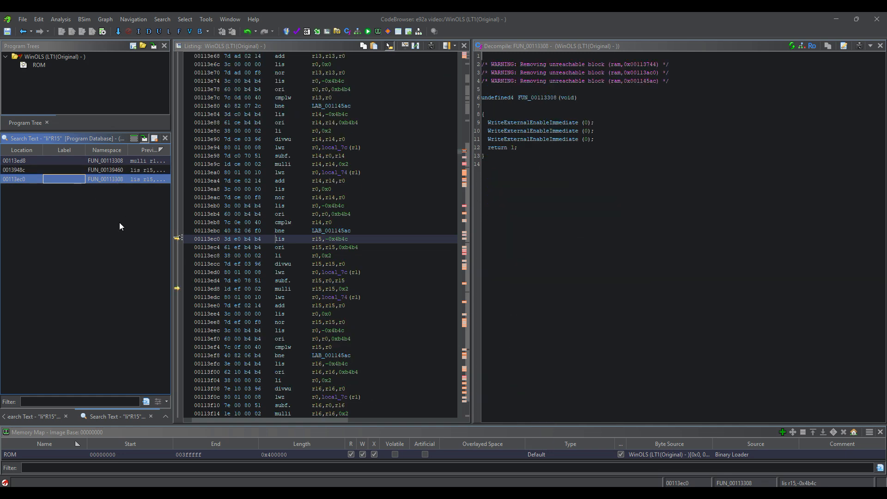
mouse_move(318, 260)
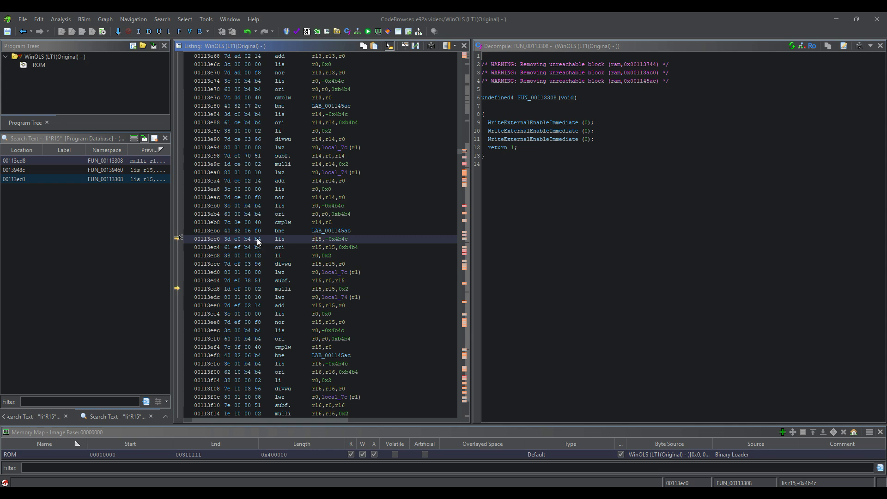
click(278, 247)
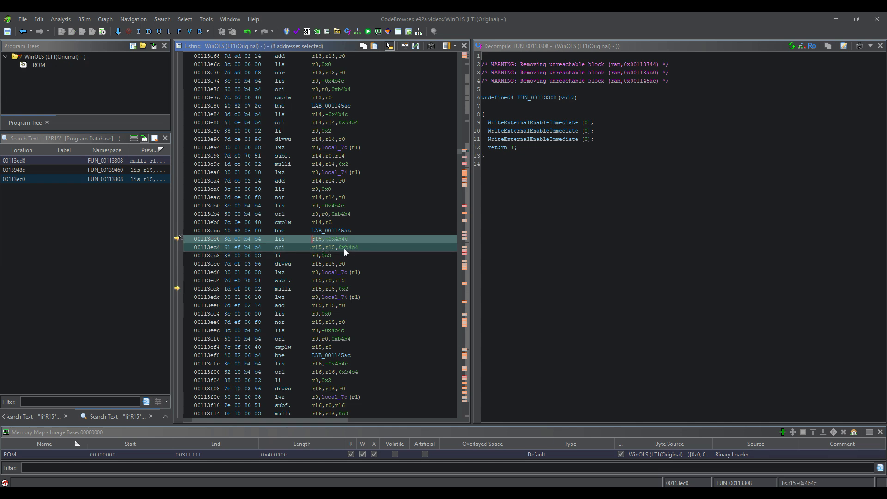
click(325, 247)
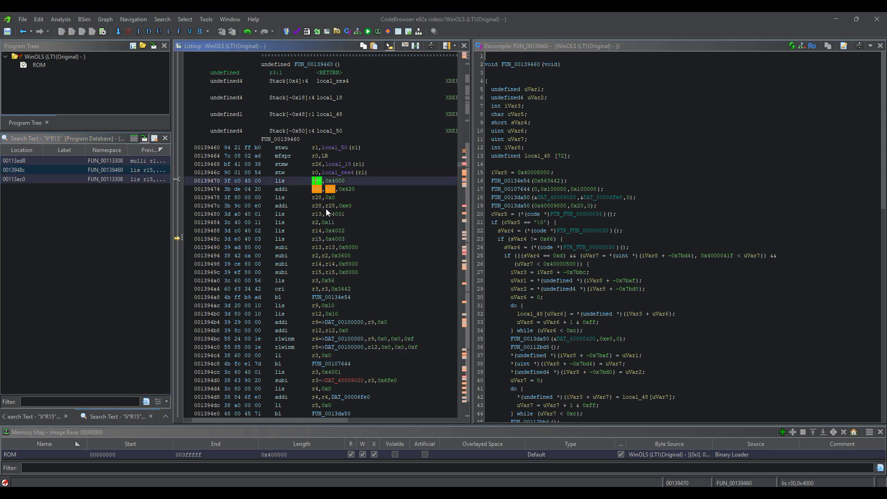
click(311, 214)
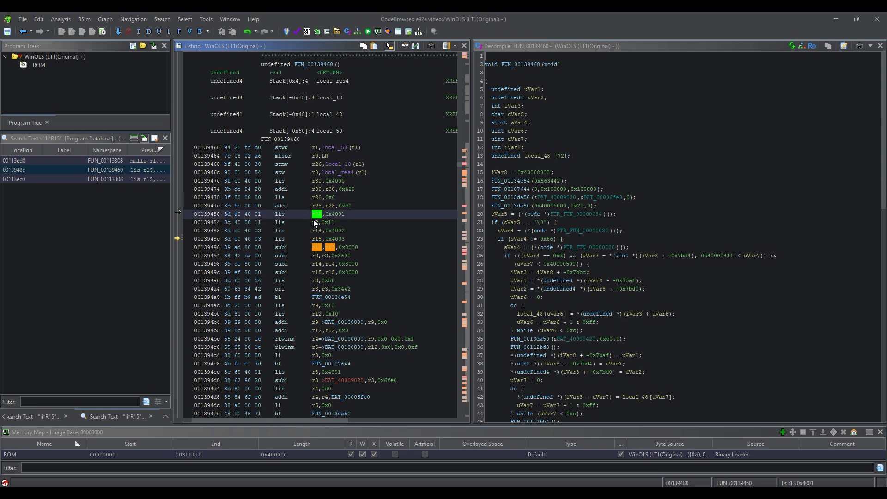
click(315, 222)
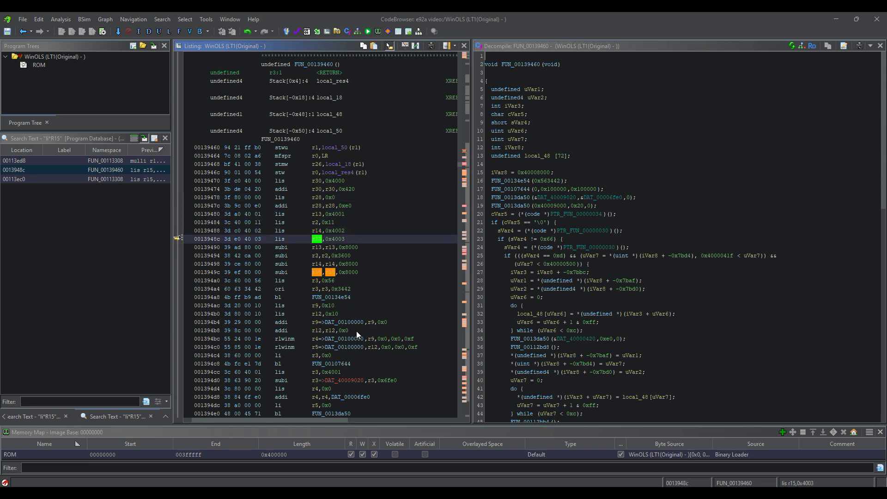
mouse_move(301, 287)
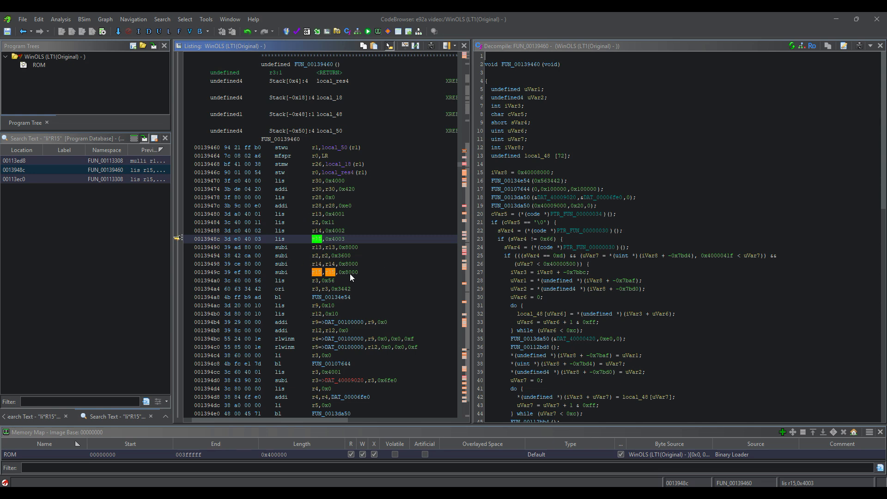
mouse_move(335, 209)
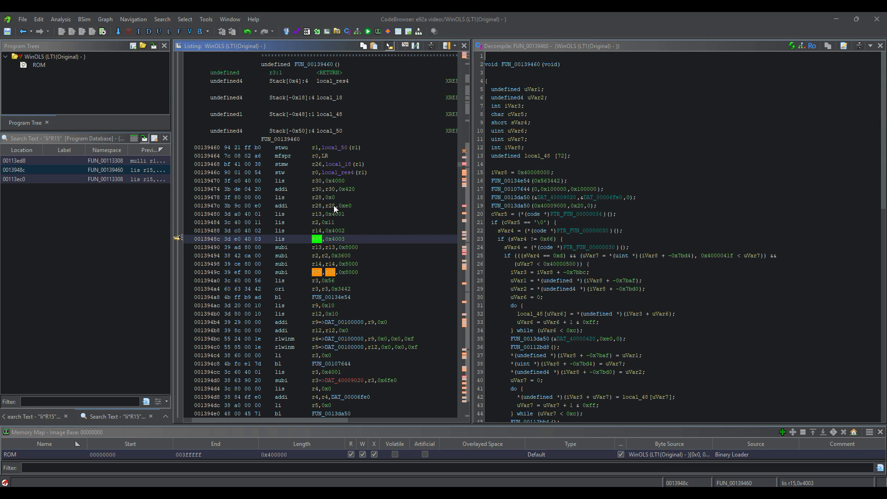
mouse_move(356, 260)
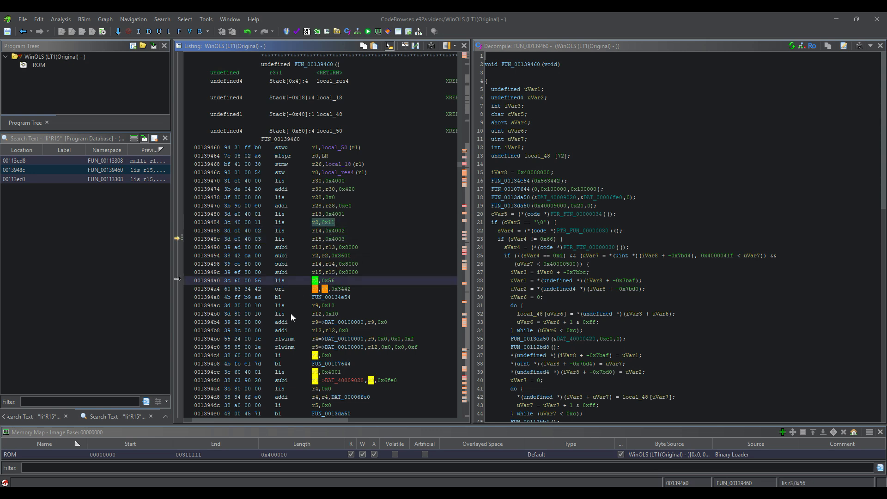
click(317, 222)
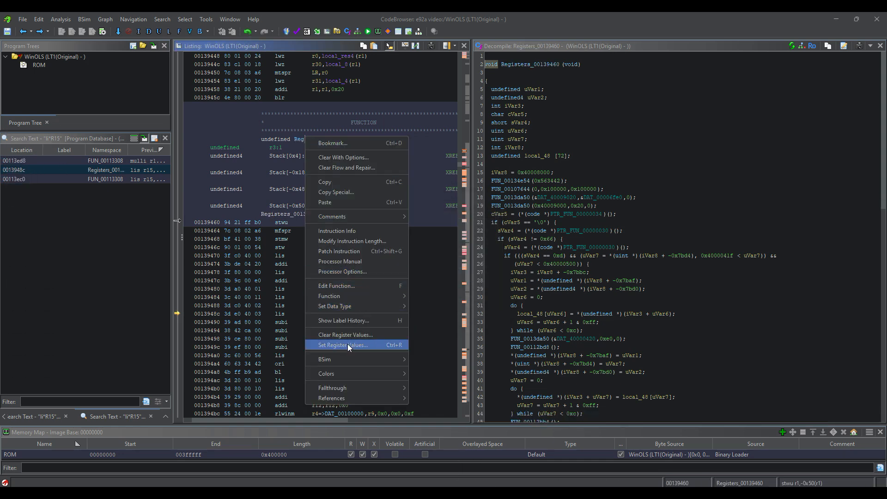
mouse_move(333, 216)
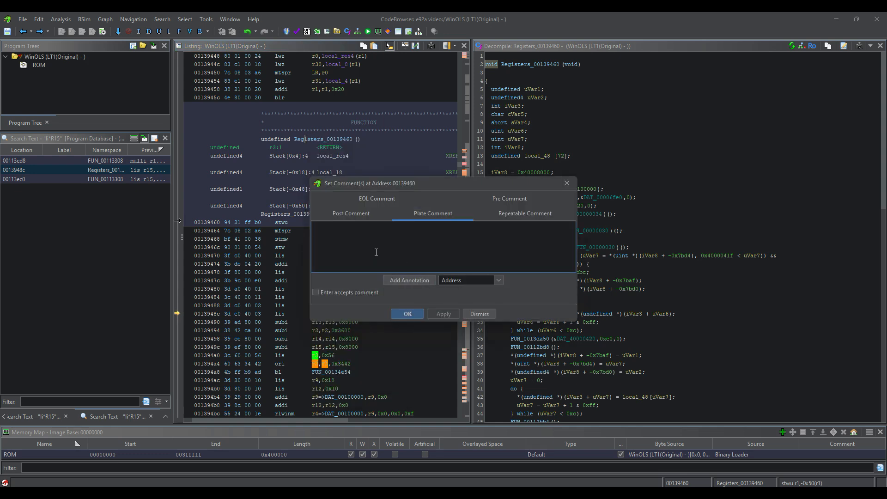
Add the REGISTERS plate comment and highlight the r13 load instruction.
text(REGISTERS)
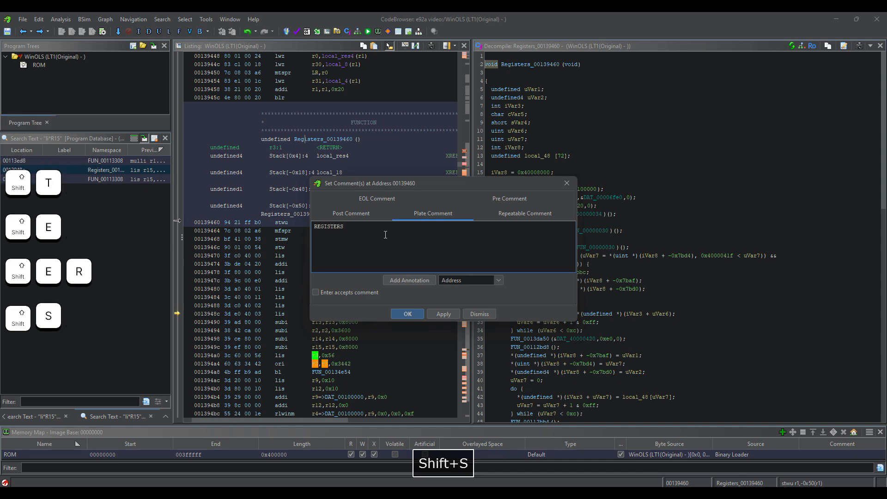
click(407, 314)
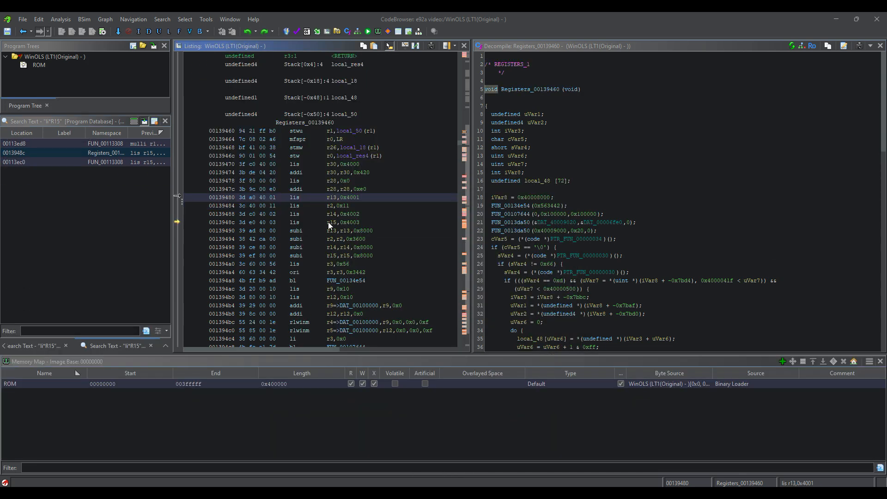
click(330, 197)
text(caa)
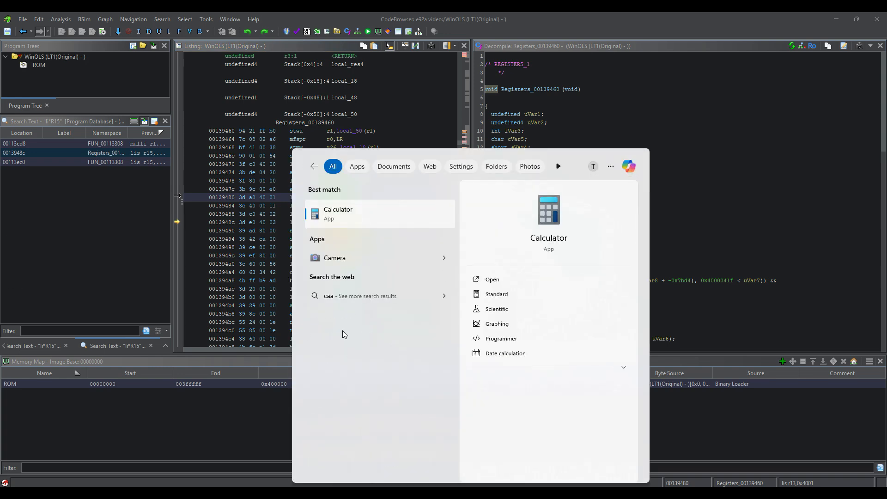
Subtract the subi instruction's 8000 offset from 40010000 in Calculator, giving 40008000.
click(338, 213)
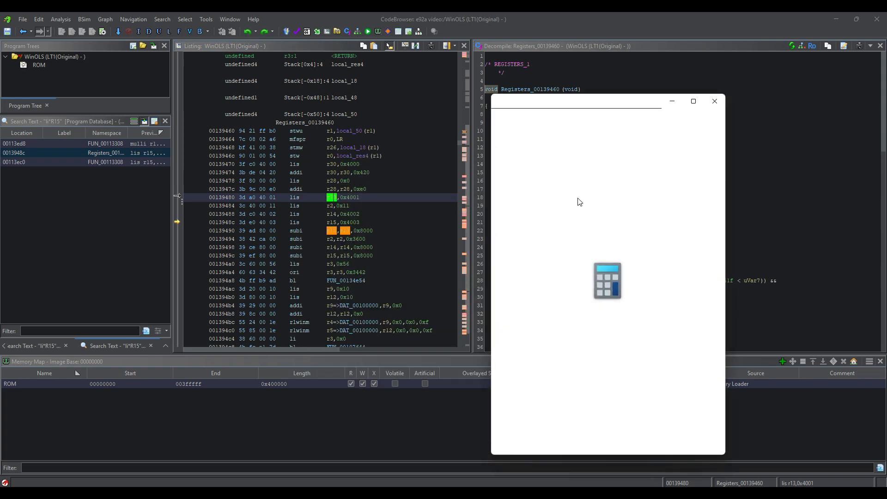
key(ctrl+v)
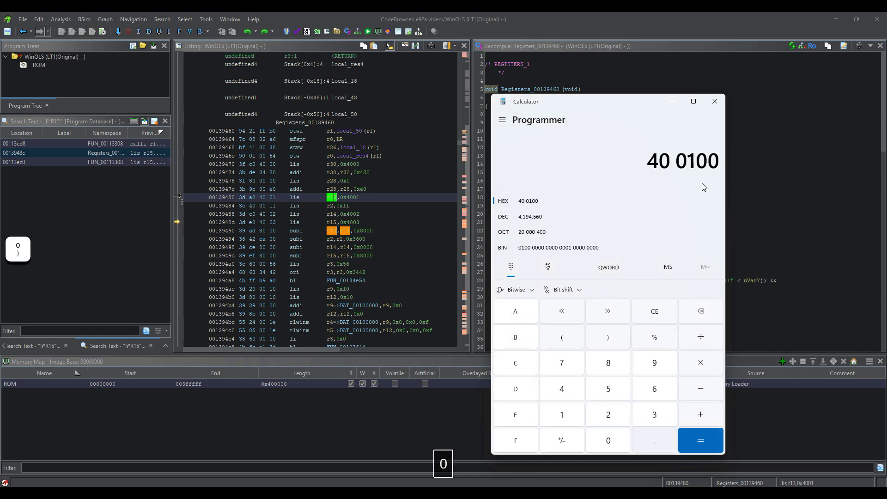
click(607, 440)
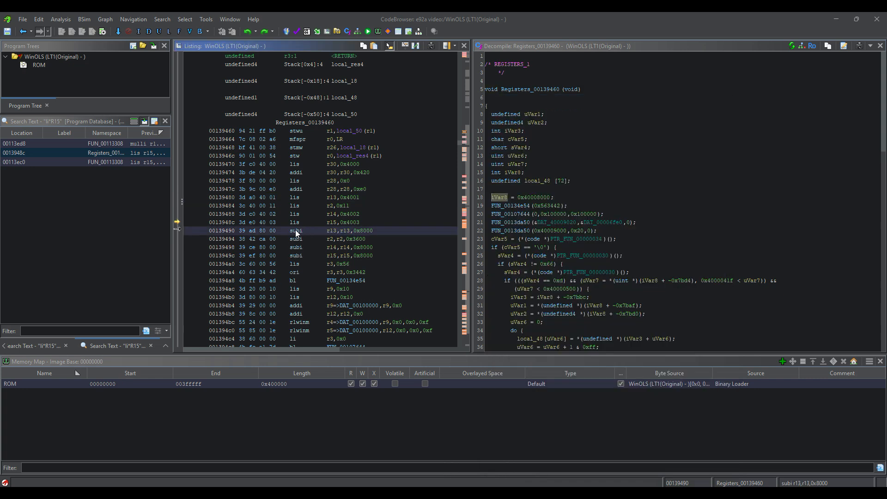
click(294, 230)
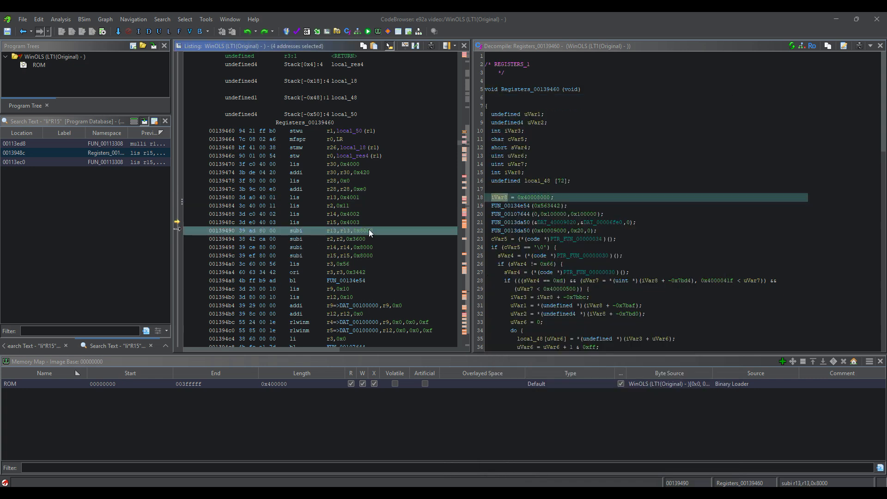
click(297, 231)
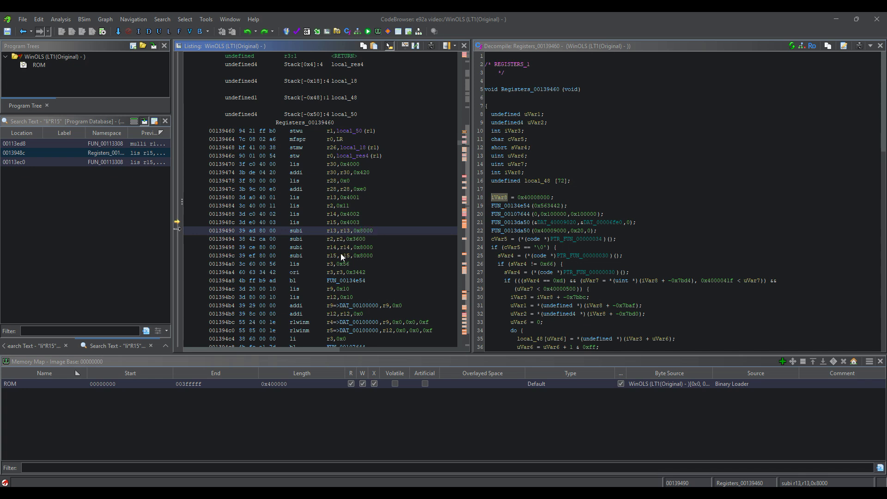
mouse_move(357, 235)
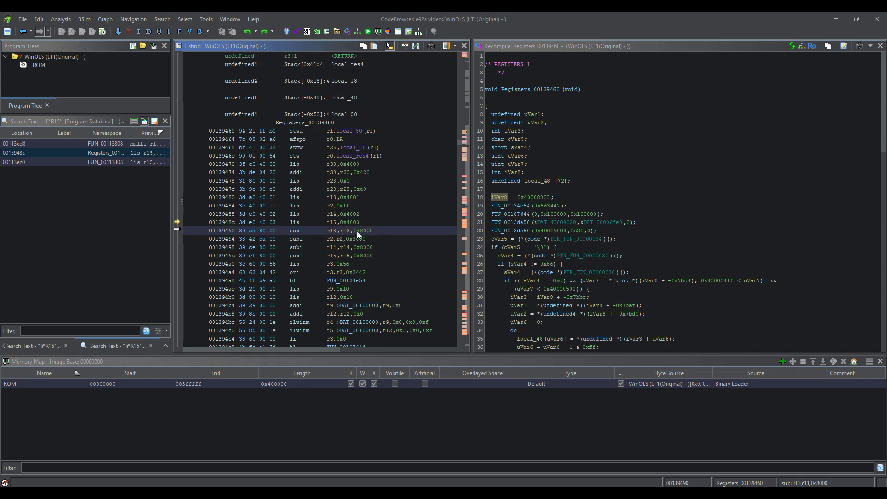
key(ctrl+c)
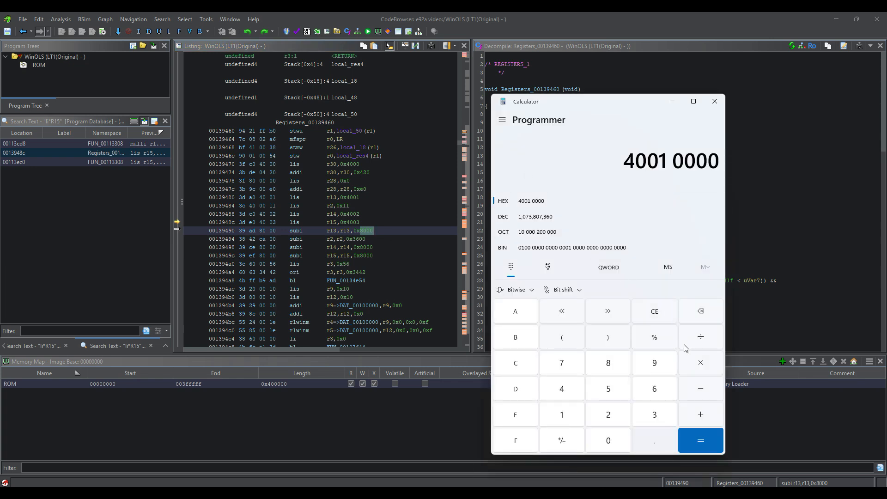
key(ctrl+v)
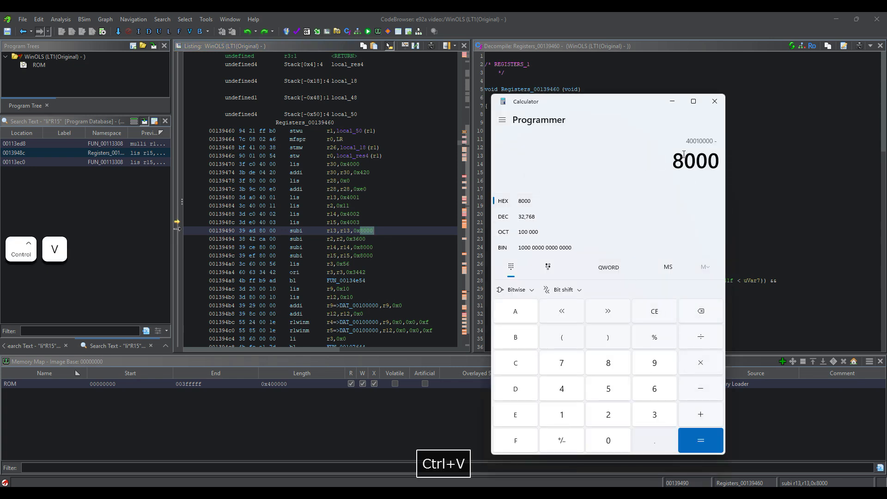
click(700, 440)
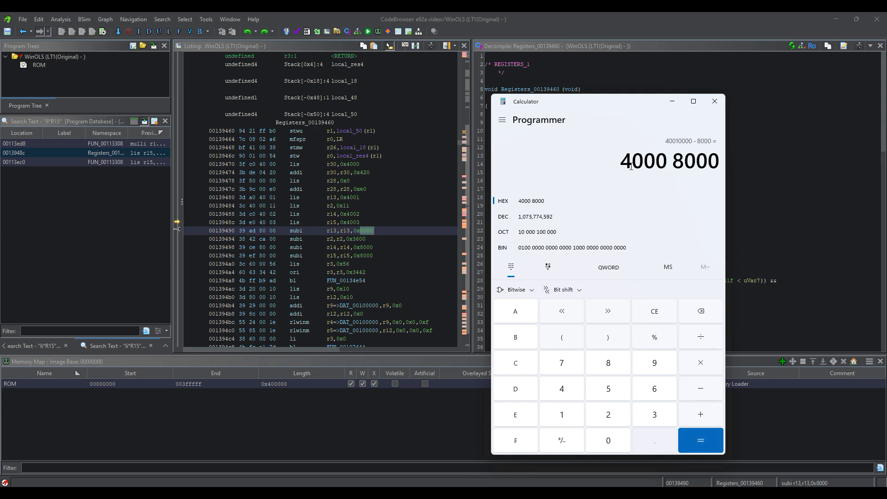
Assign register r13 the value 40008000 across addresses 00000000–003fffff.
key(ctrl+c)
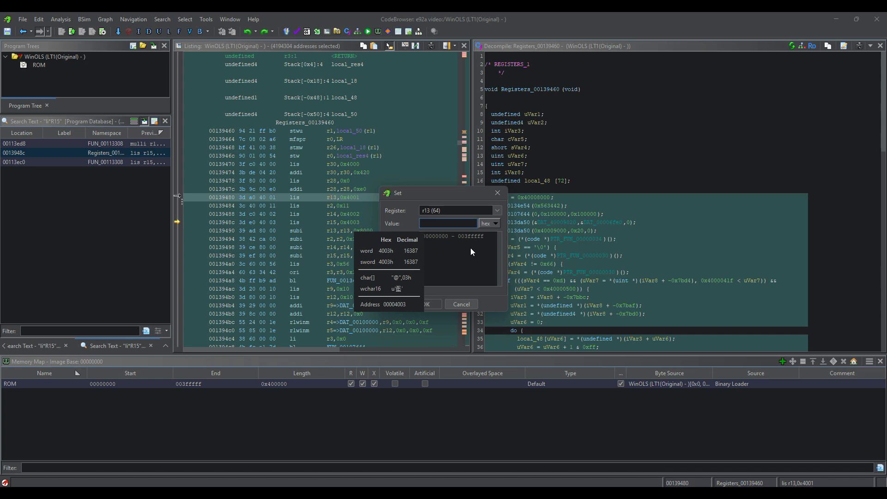
text(40008000)
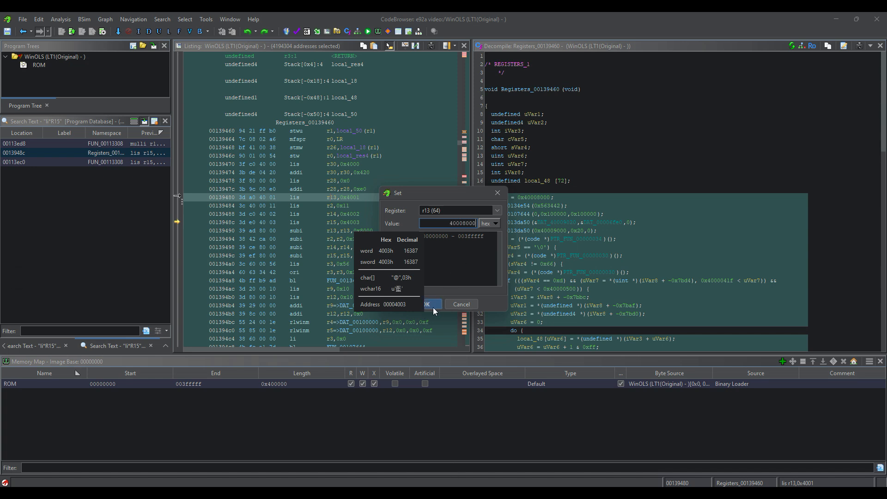
click(427, 304)
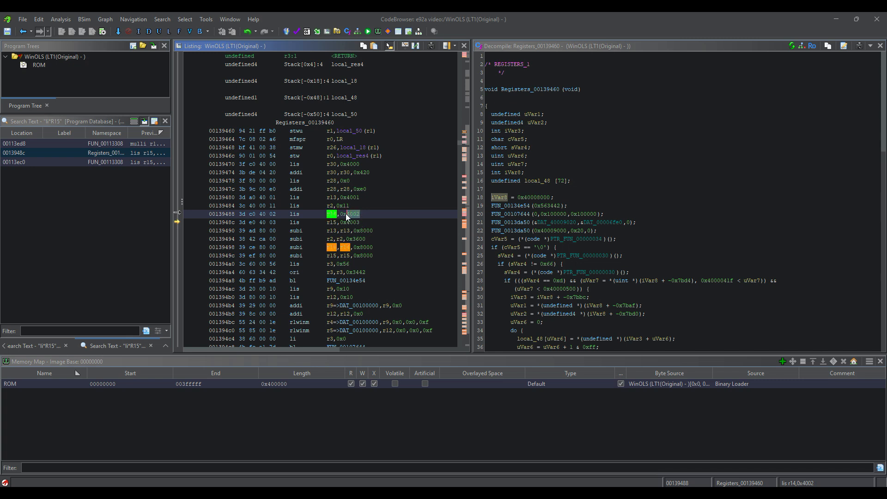
mouse_move(334, 222)
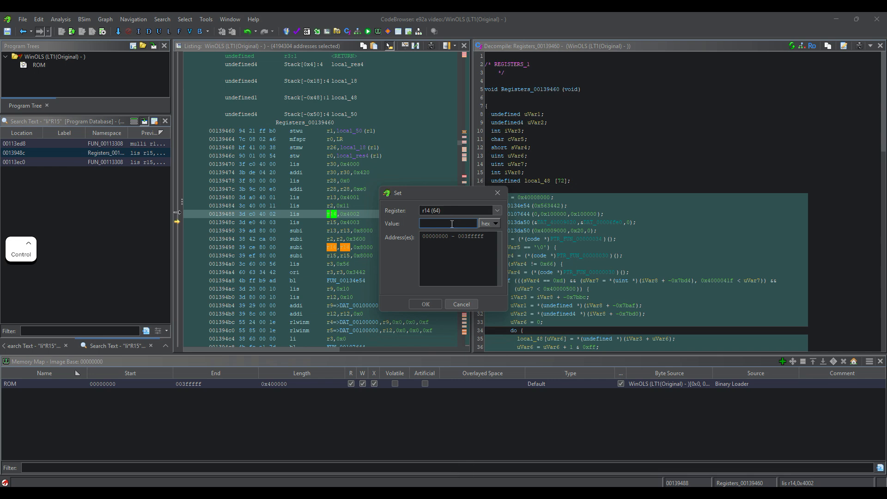
Set registers r14 to 40018000 and r15 to 40028000 at Registers_00139460.
text(40018000)
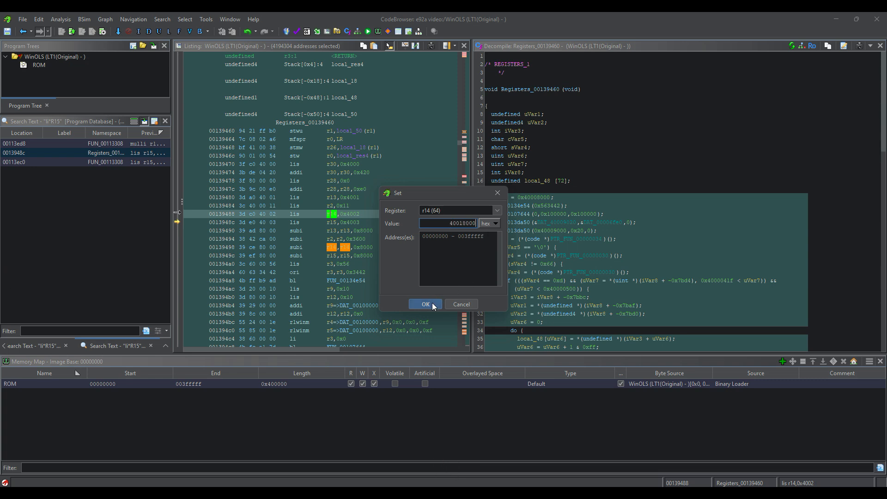
click(425, 304)
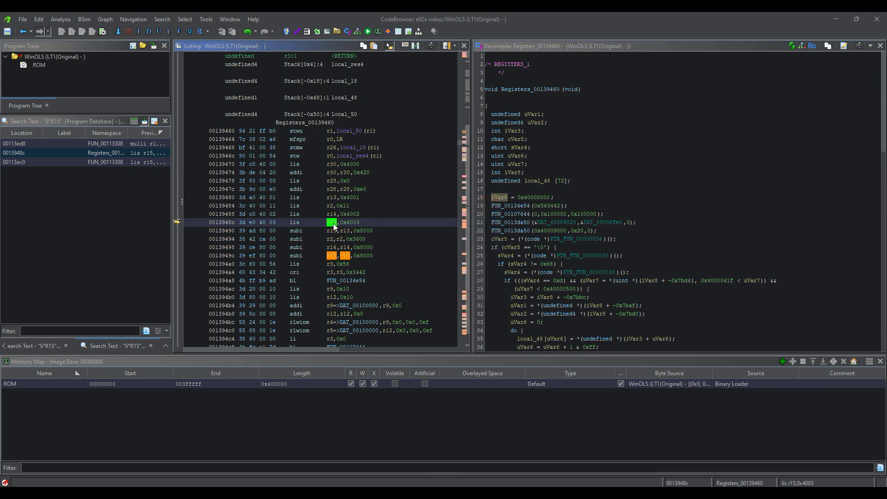
key(ctrl+r)
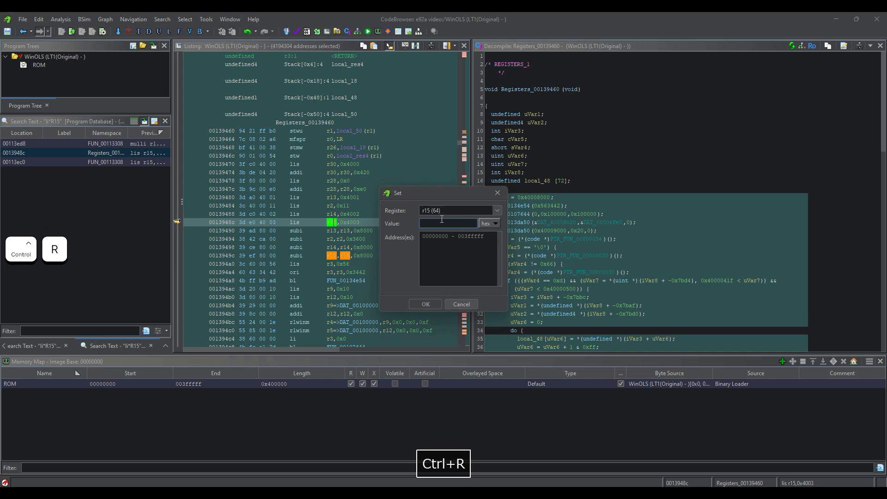
text(40)
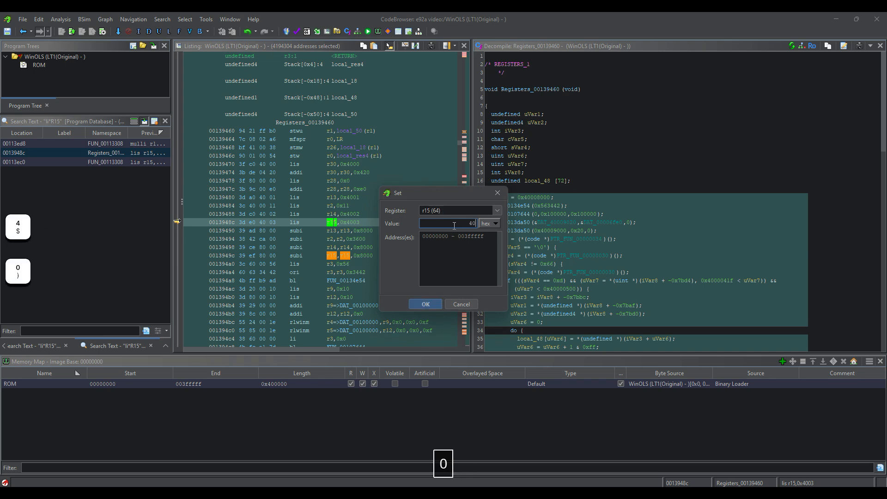
text(028000)
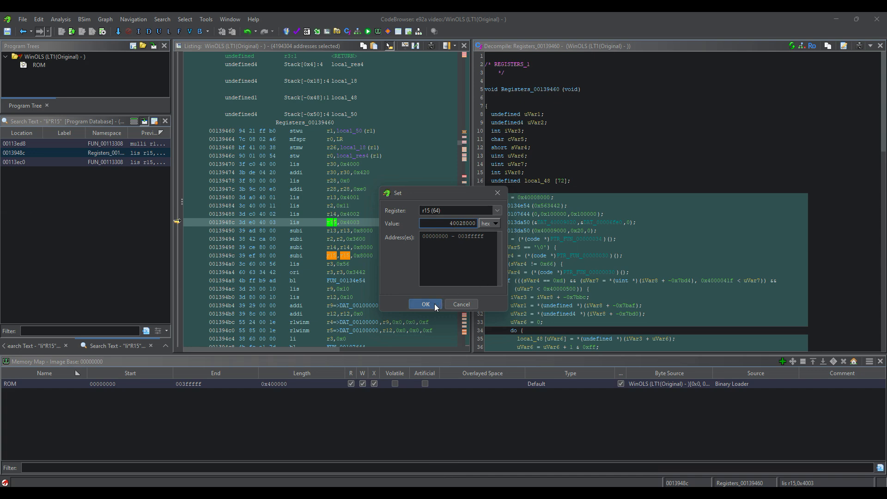
click(424, 305)
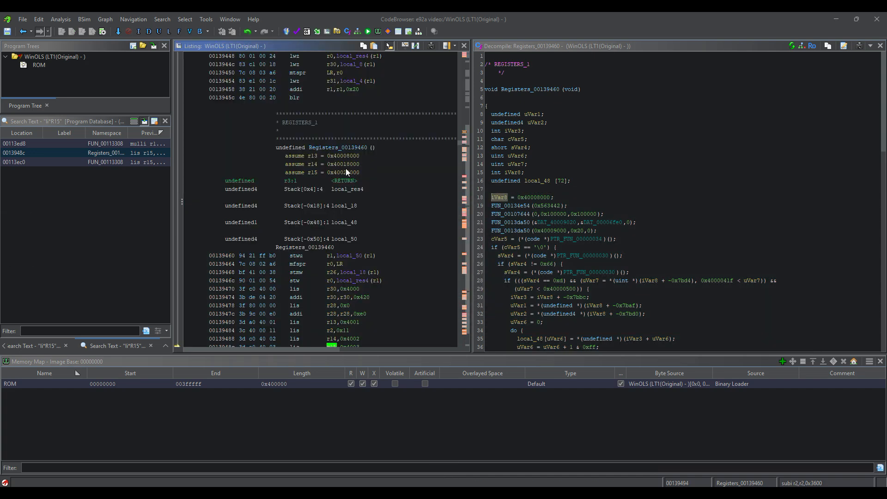
scroll(down, 3)
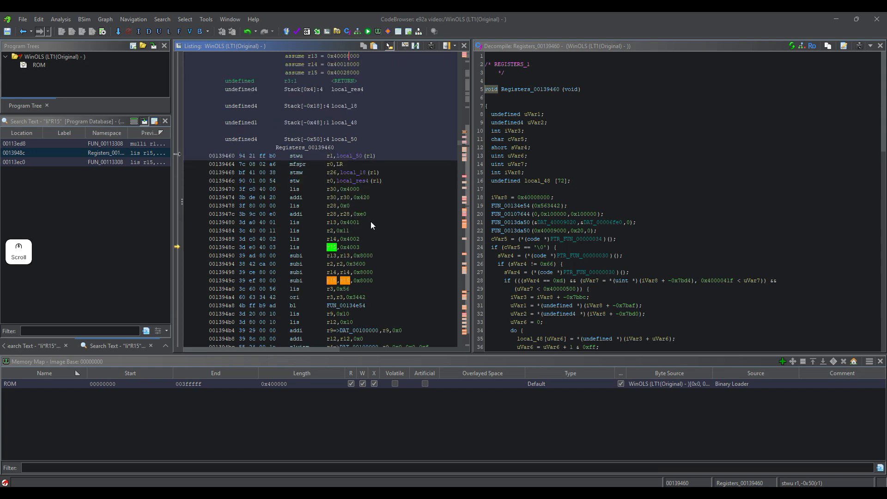
Go to FUN_0026e4a4 and inspect its r15-relative lwz loads and uRam arguments.
click(340, 247)
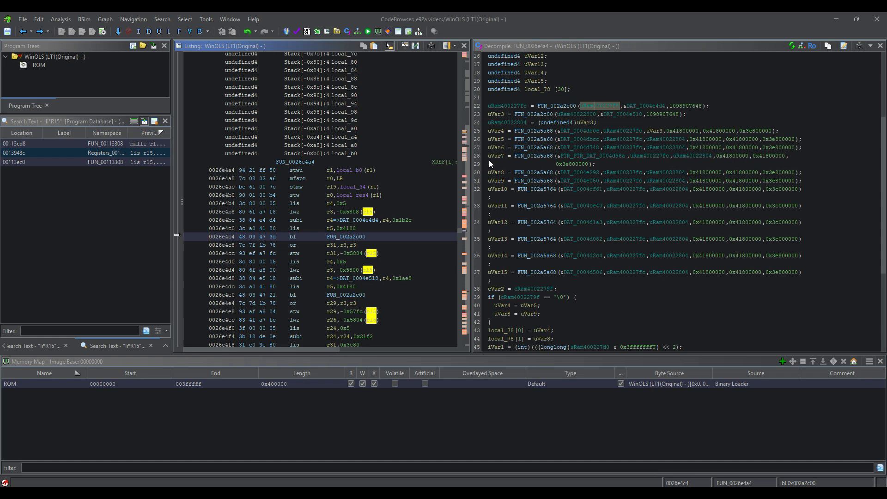
click(645, 106)
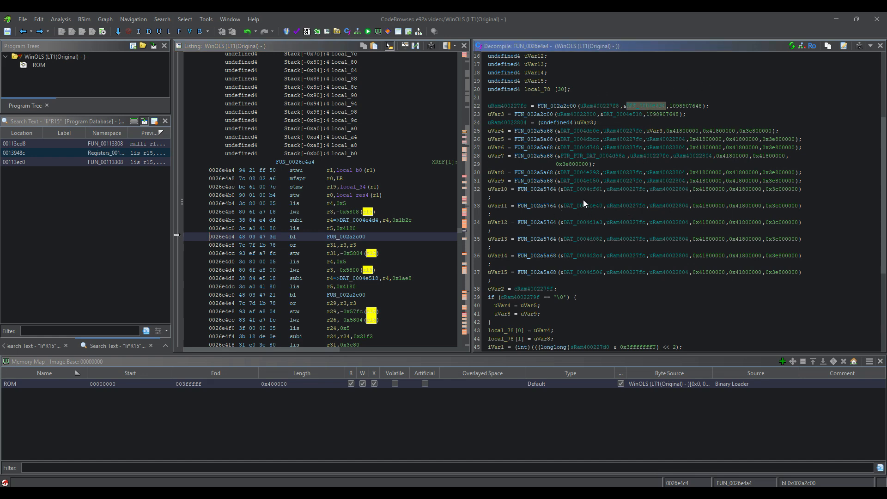
scroll(down, 3)
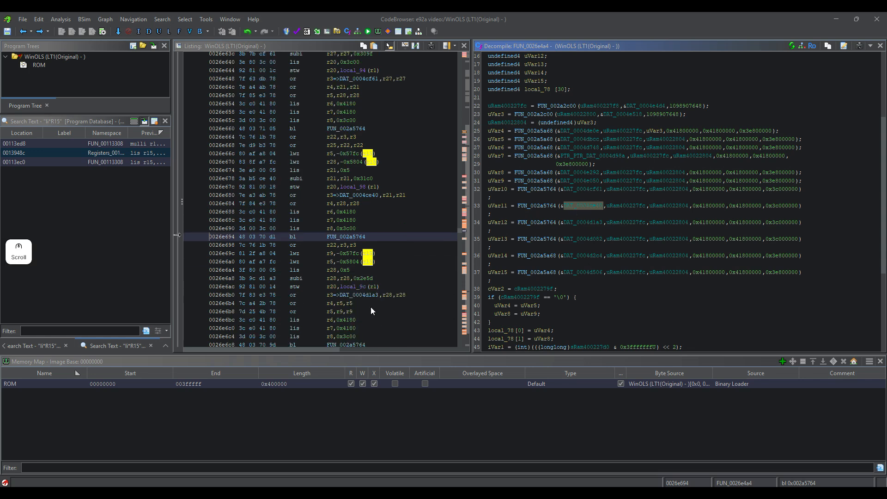
click(337, 252)
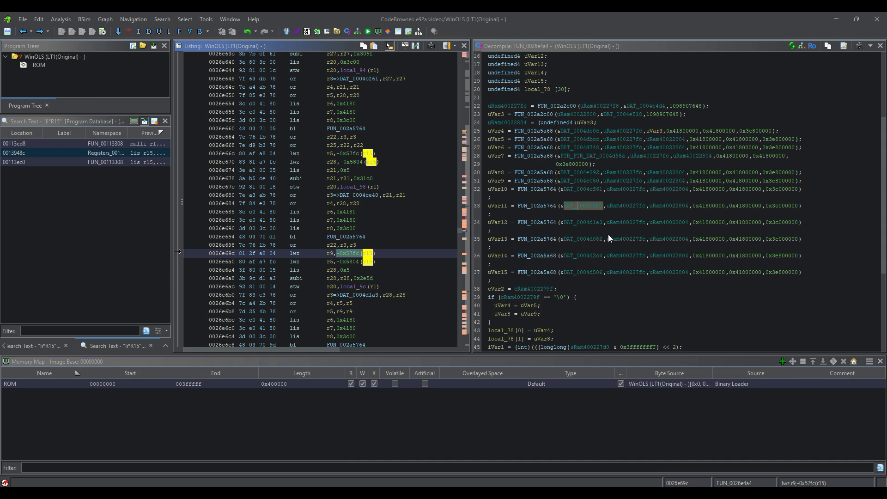
mouse_move(605, 345)
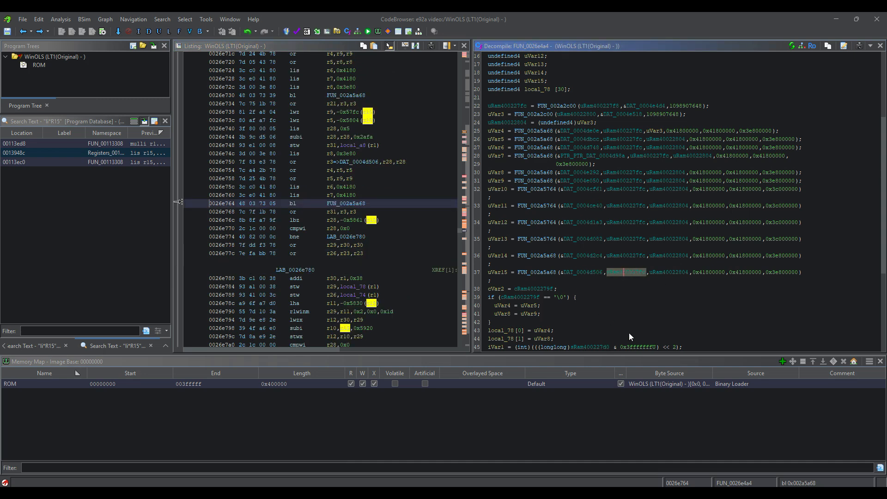
mouse_move(620, 260)
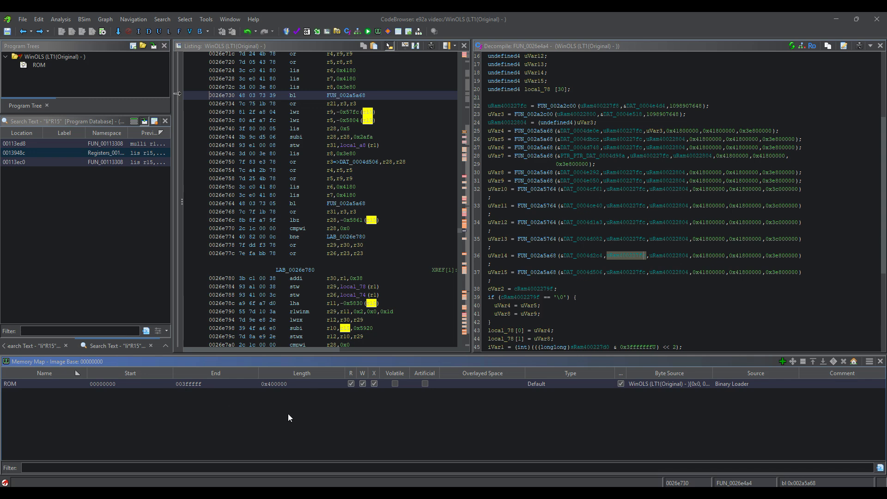
Add an uninitialized RAM block at 40000000, length 0xfffff, dismissing the Expand Block Down dialog.
click(783, 361)
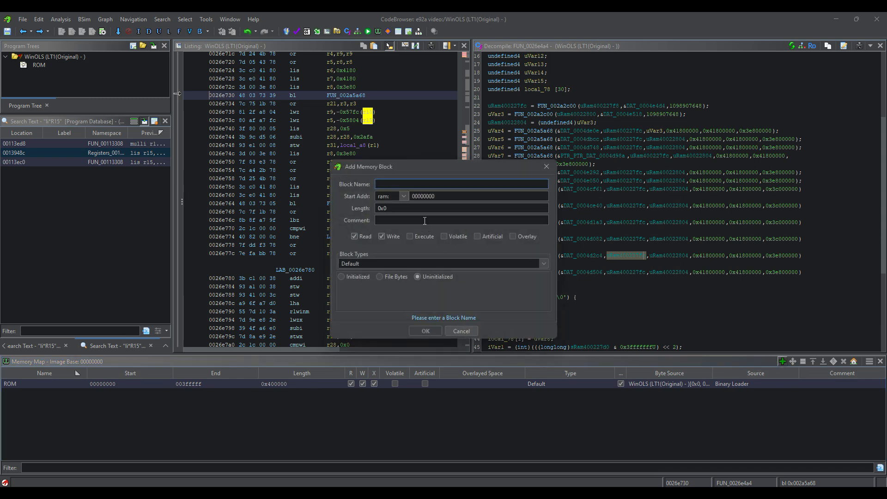
text(RAM)
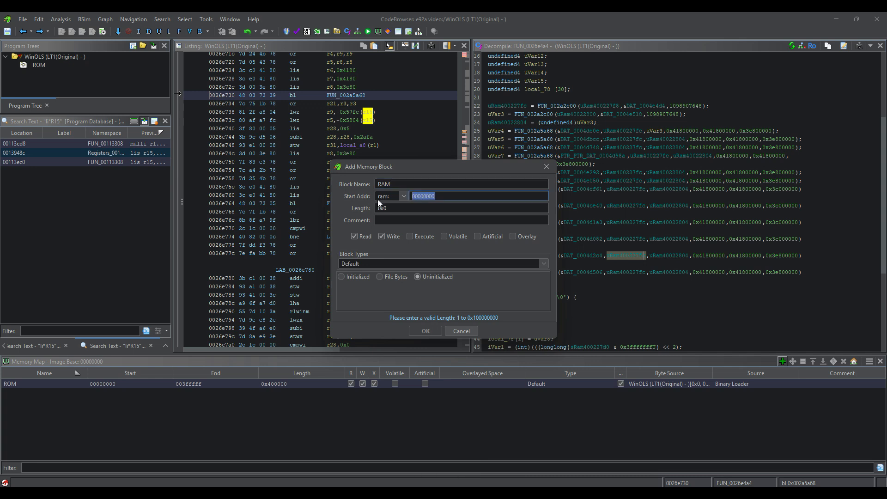
text(4000)
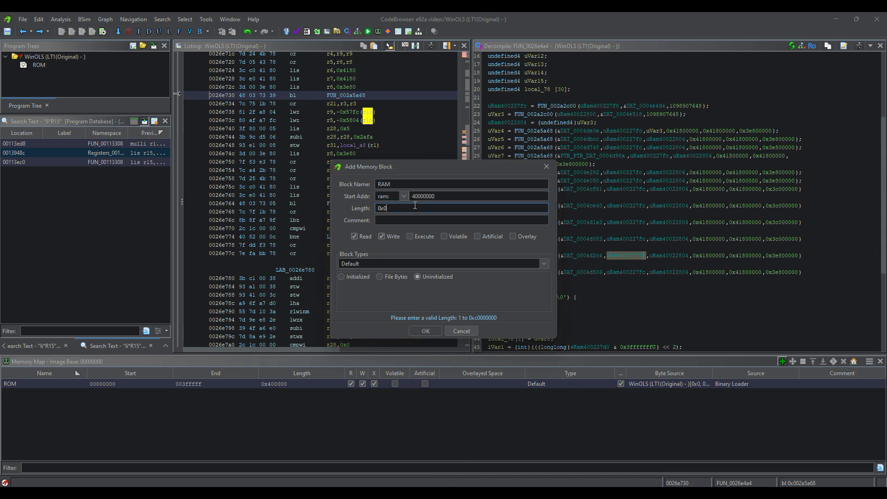
key(Backspace)
text(fffff)
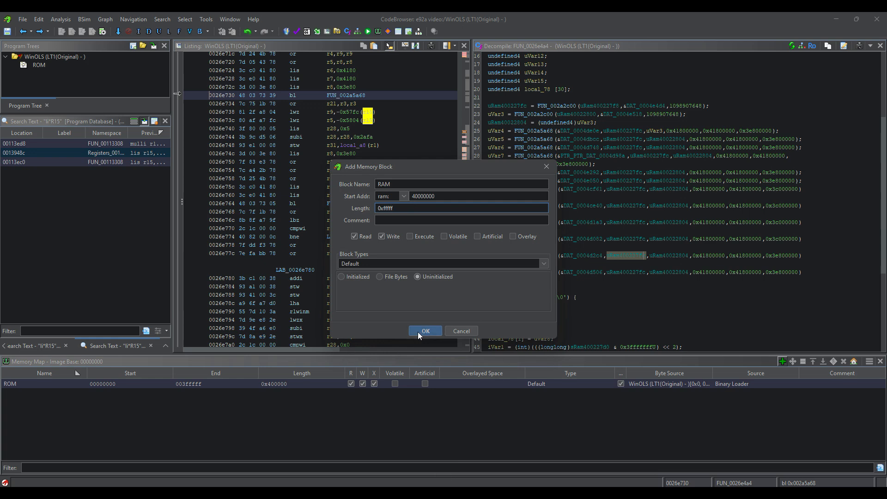
click(425, 331)
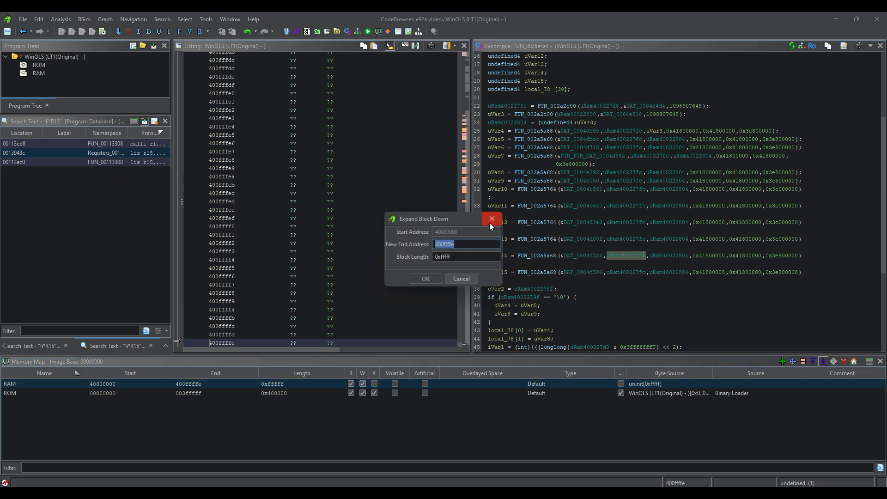
click(425, 279)
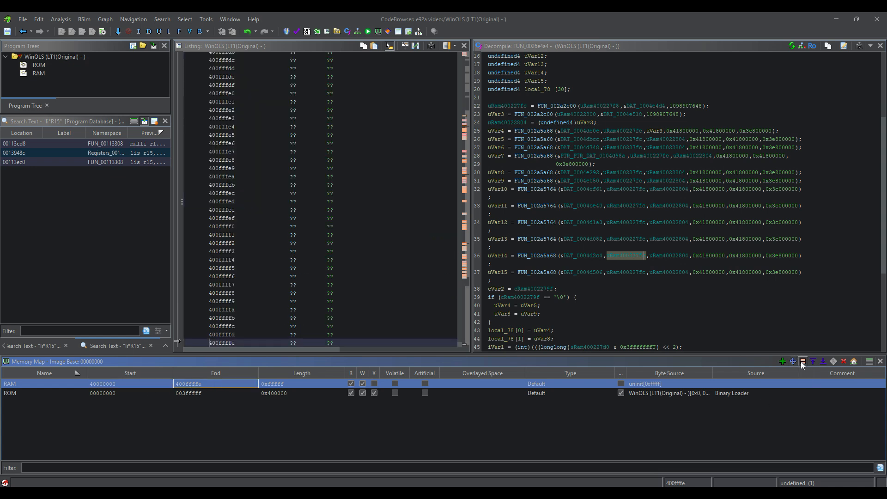
click(801, 361)
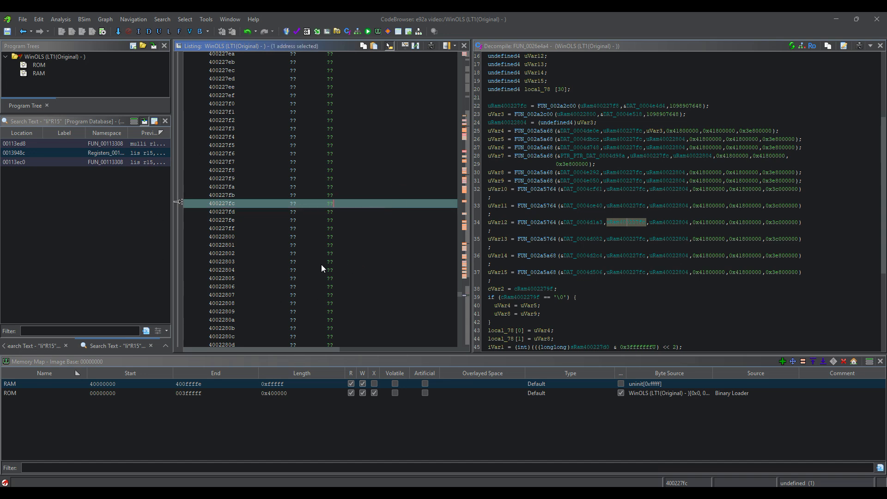
mouse_move(490, 275)
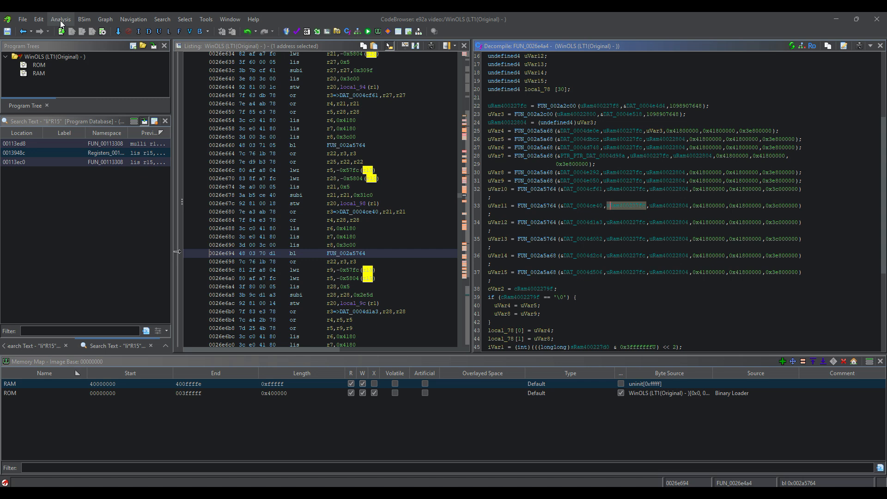
Run Auto Analyze with the Non-Returning Functions - Discovered analyzer disabled.
click(61, 19)
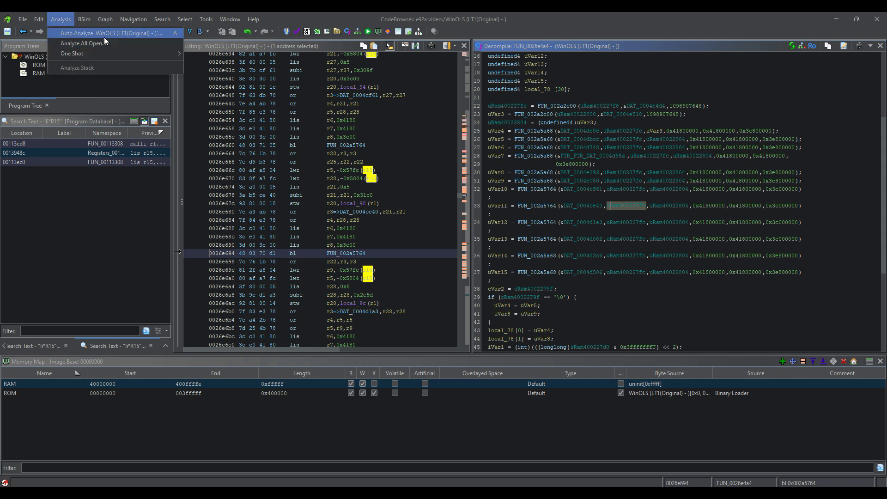
click(105, 33)
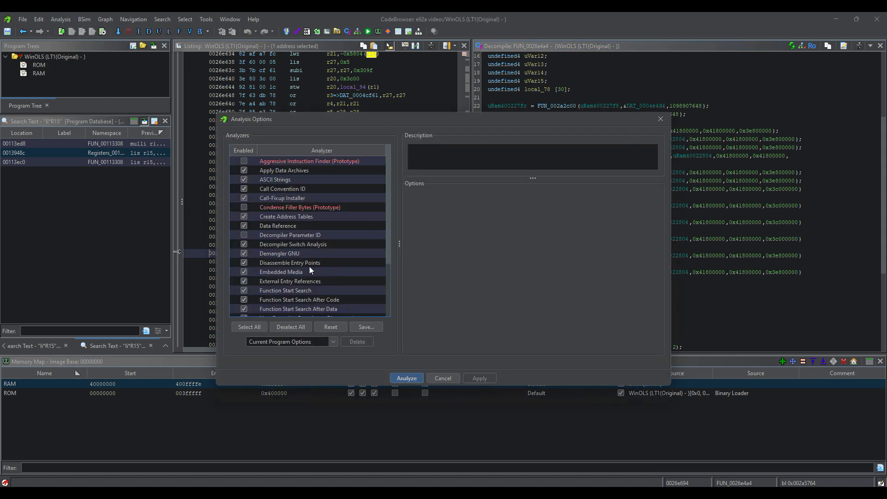
scroll(down, 3)
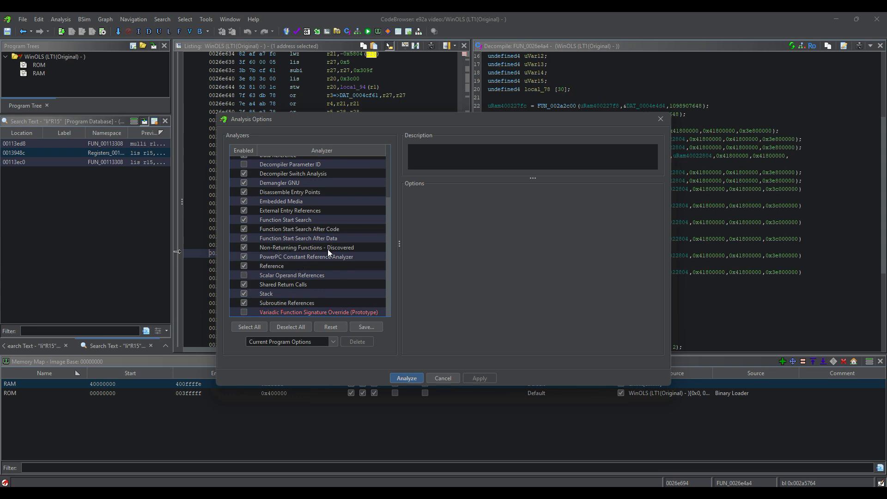
click(272, 266)
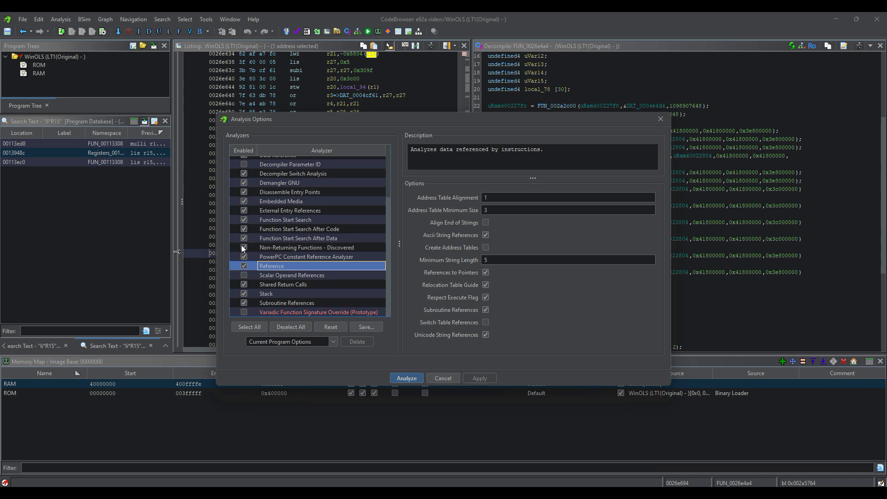
click(307, 247)
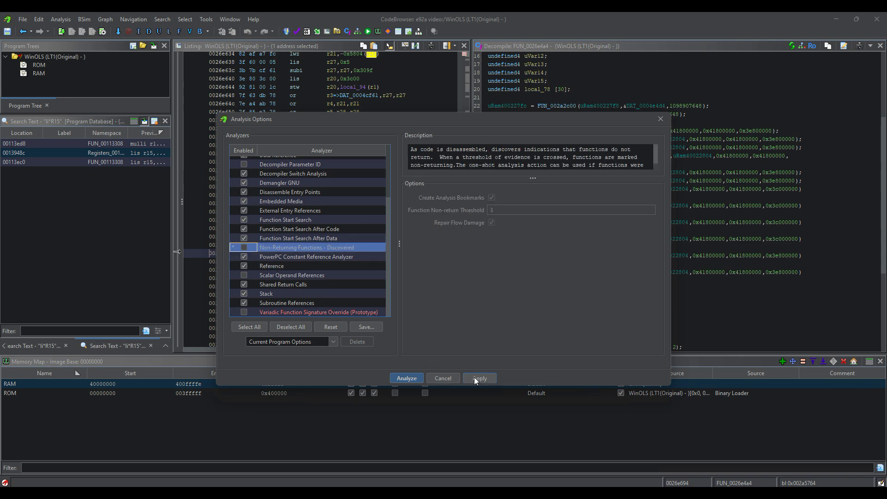
click(405, 378)
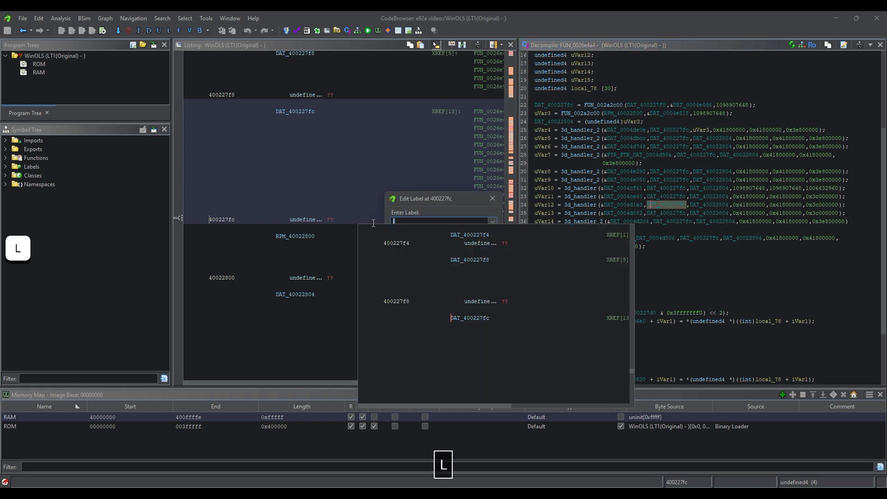
Edit the DAT_400227fc label, renaming it to sdrqegae.
key(Enter)
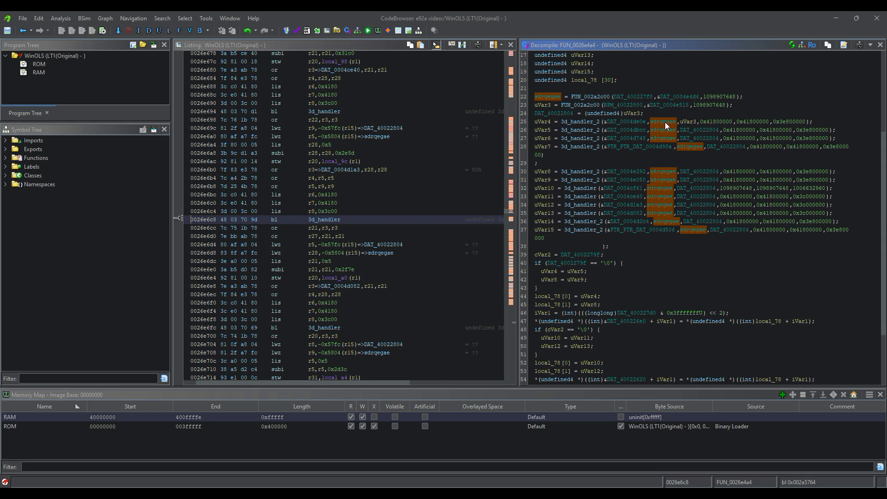
mouse_move(631, 281)
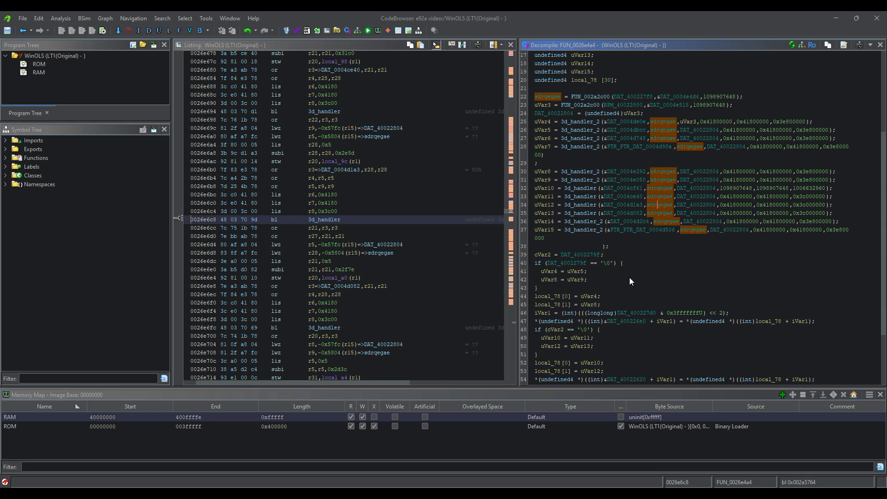
mouse_move(755, 203)
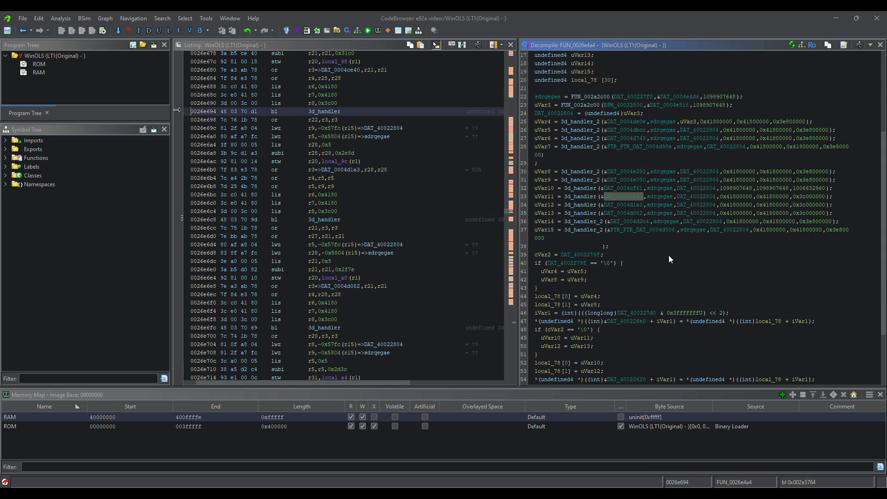
mouse_move(697, 193)
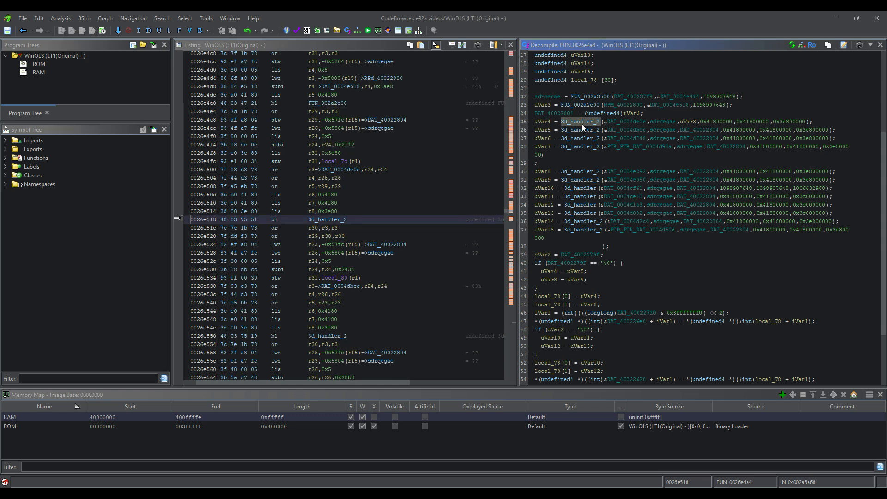
mouse_move(678, 282)
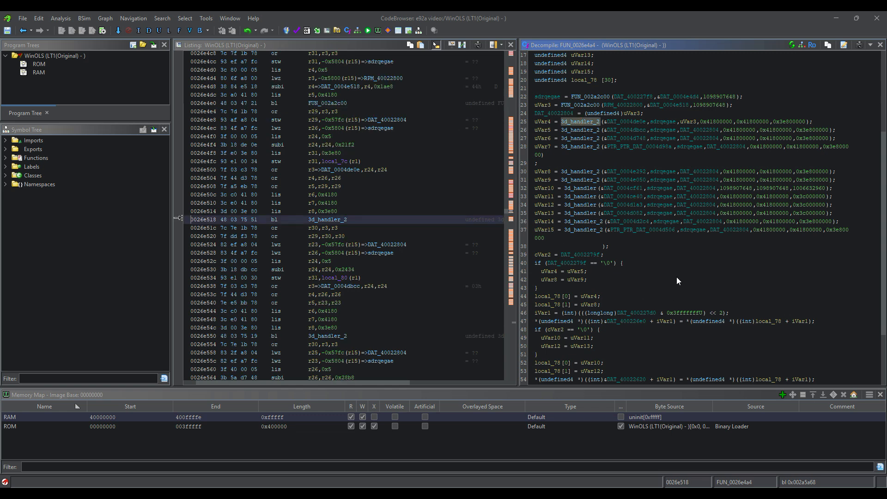
mouse_move(680, 278)
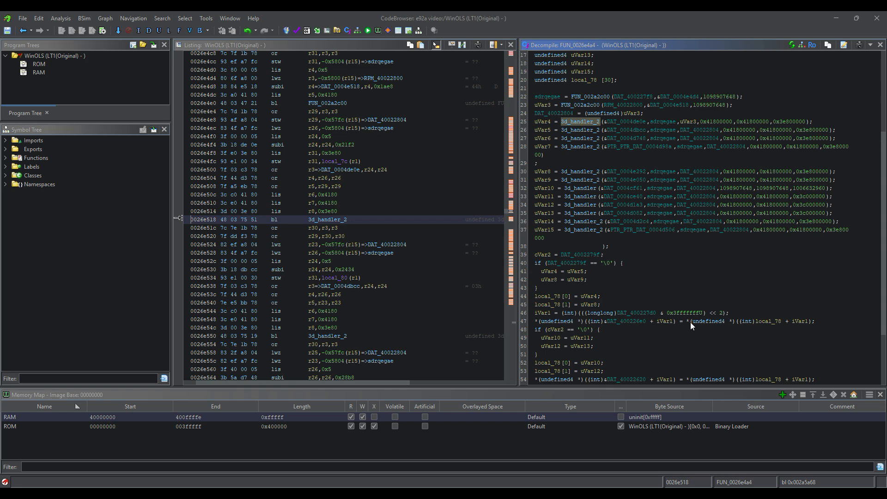
mouse_move(652, 252)
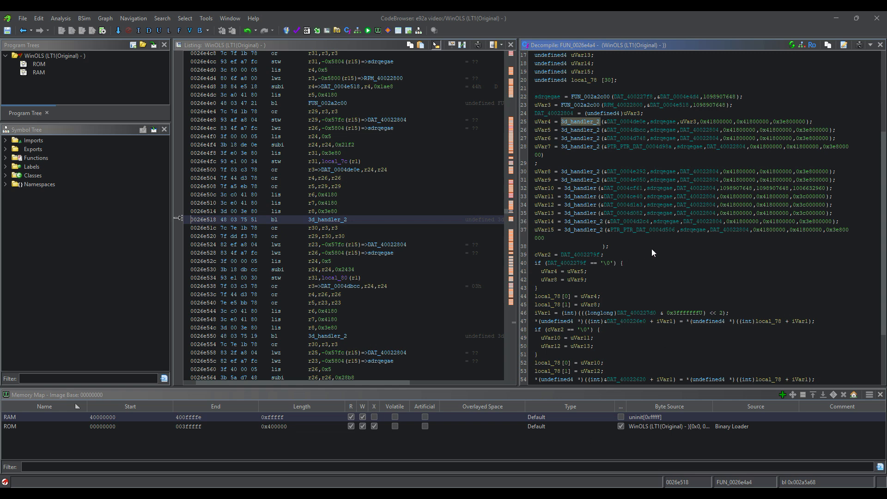